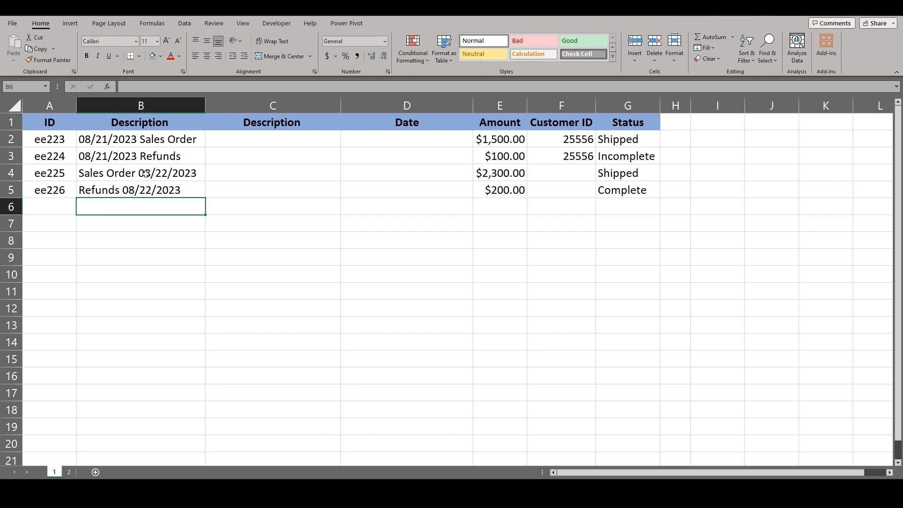
# Enter =LEFT(B2,10) in D2 to pull the date from the start of the description.
pyautogui.click(377, 146)
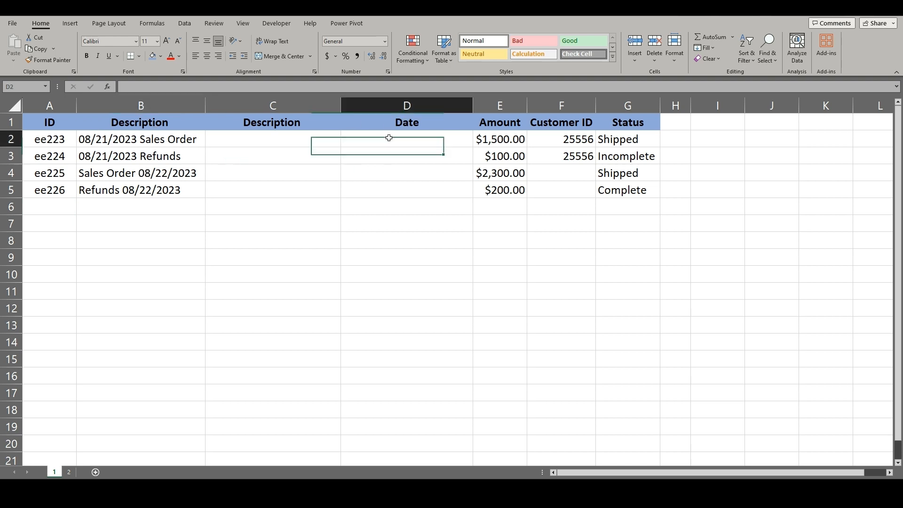
pyautogui.write('=LEFT(')
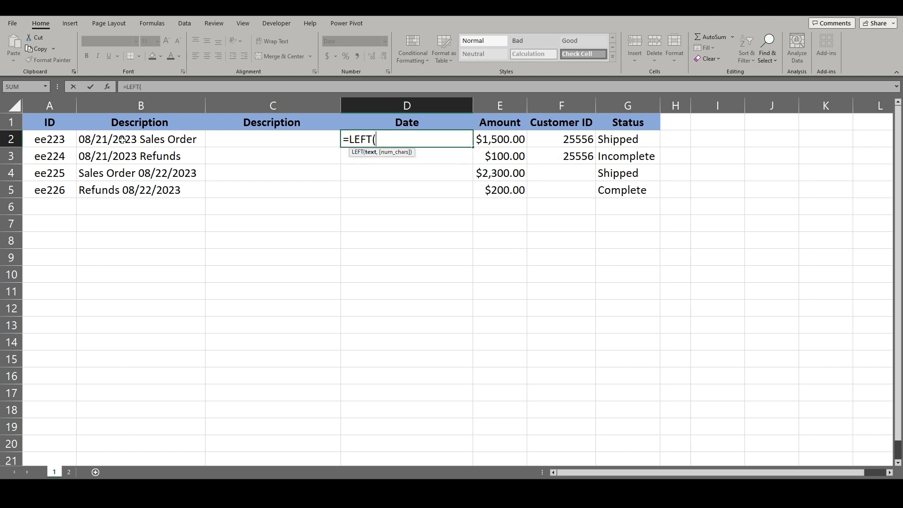
pyautogui.click(141, 139)
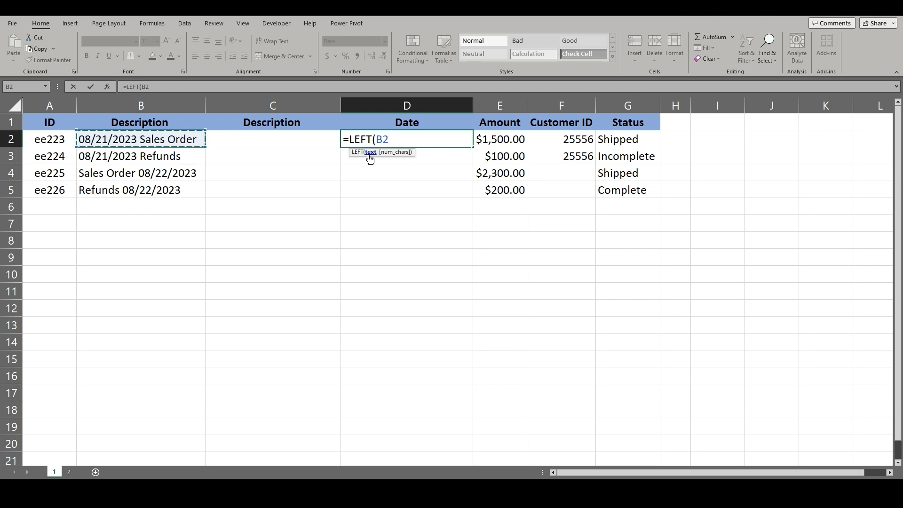
pyautogui.write(',')
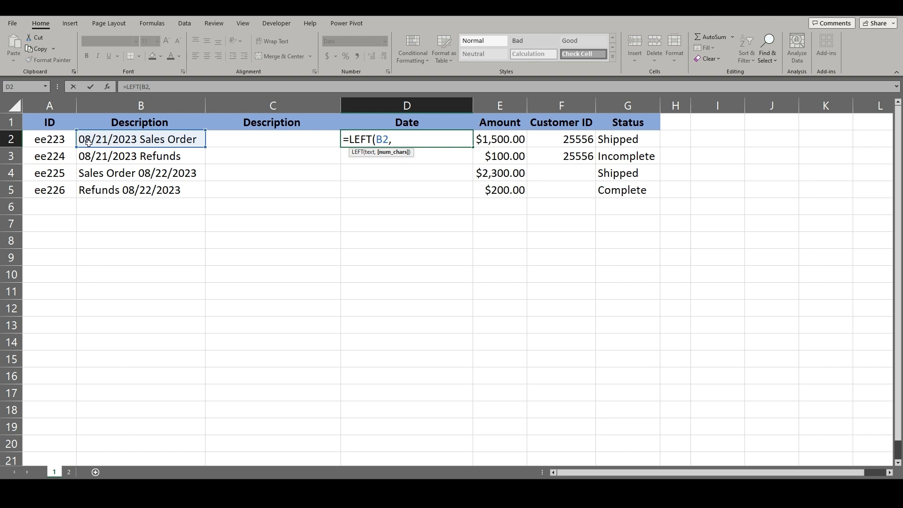
pyautogui.press('Return')
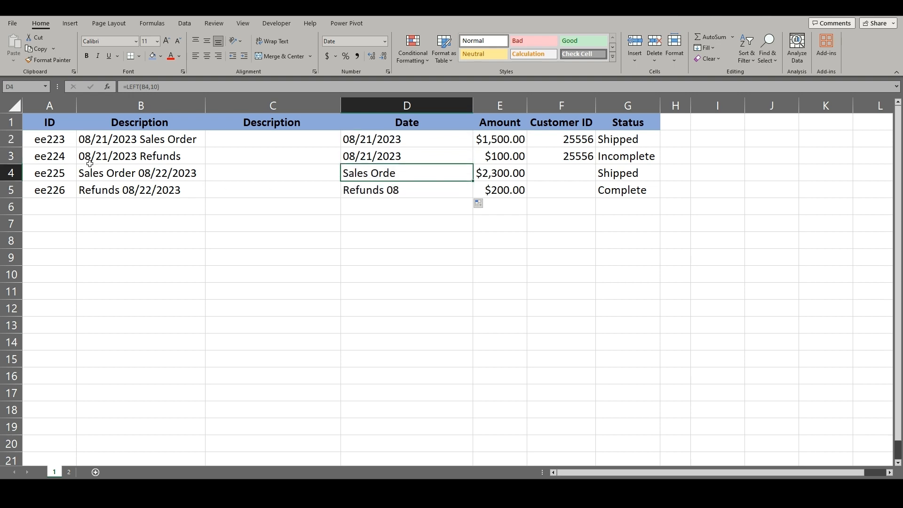
pyautogui.moveTo(332, 154)
pyautogui.write('=right(B4,10)')
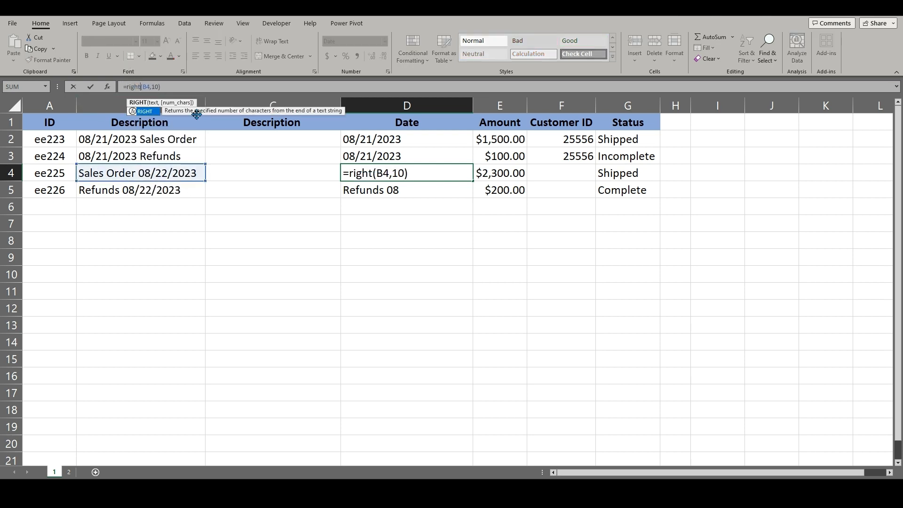
# Commit =RIGHT(B4,10) in D4 and carry it to D5 so both rows show 08/22/2023.
pyautogui.press('Return')
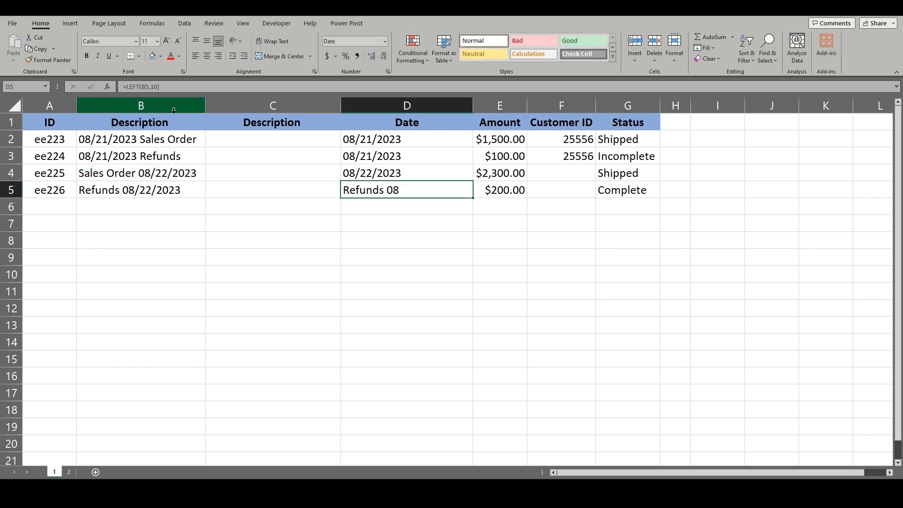
pyautogui.click(407, 173)
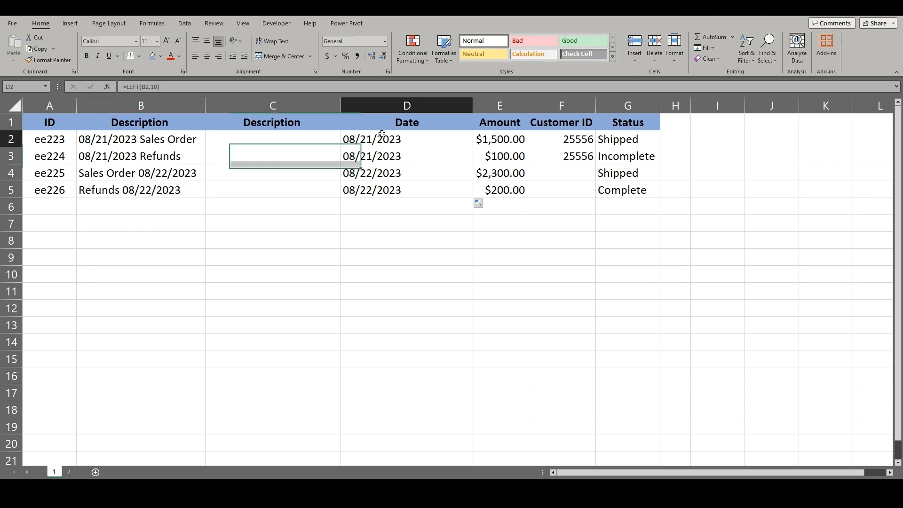
pyautogui.click(406, 139)
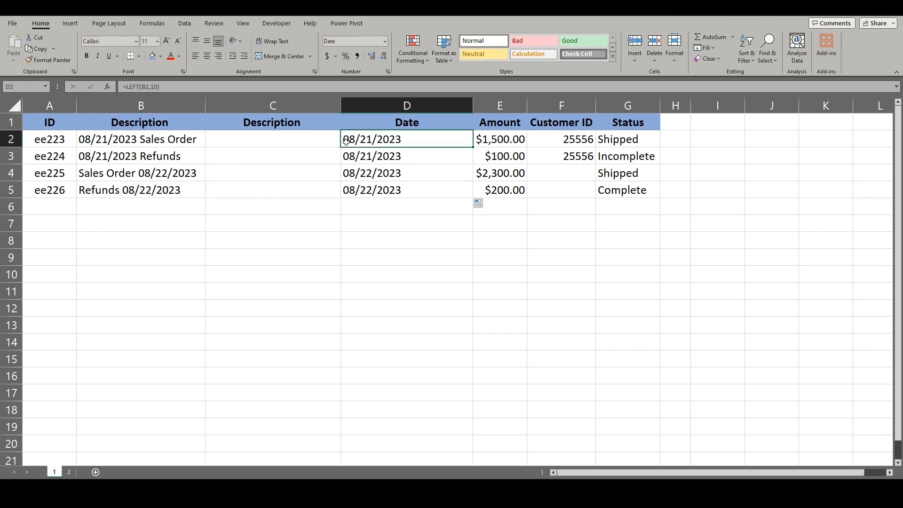
# Enter =TEXTAFTER(B2," ",1) in C2 and fill to C3, giving Sales Order and Refunds.
pyautogui.click(272, 139)
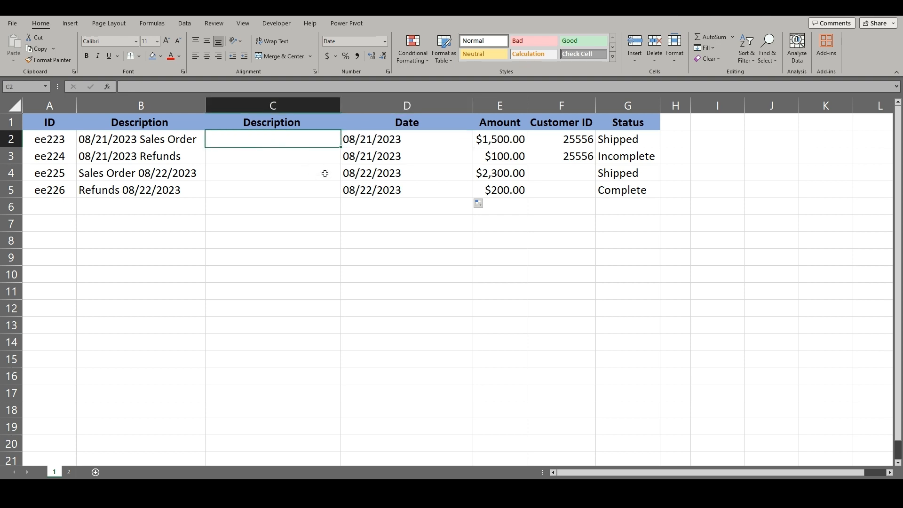
pyautogui.write('=t')
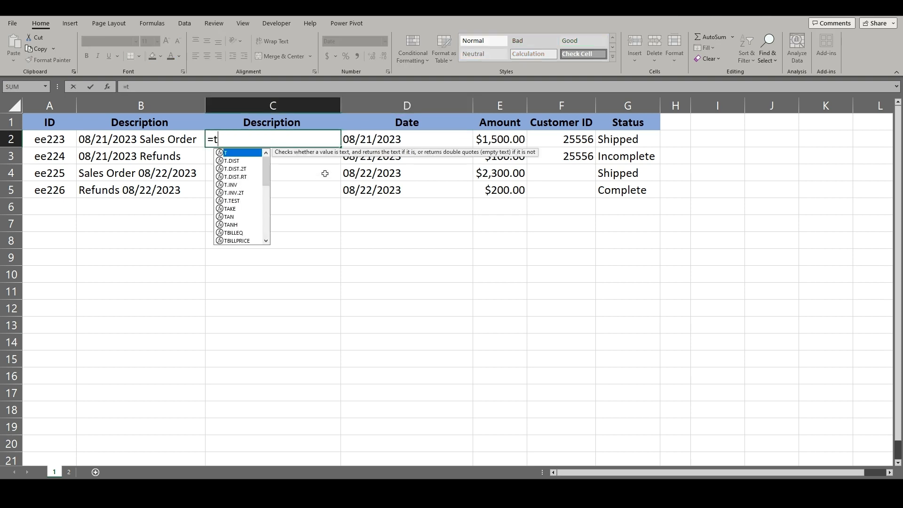
pyautogui.write('ext')
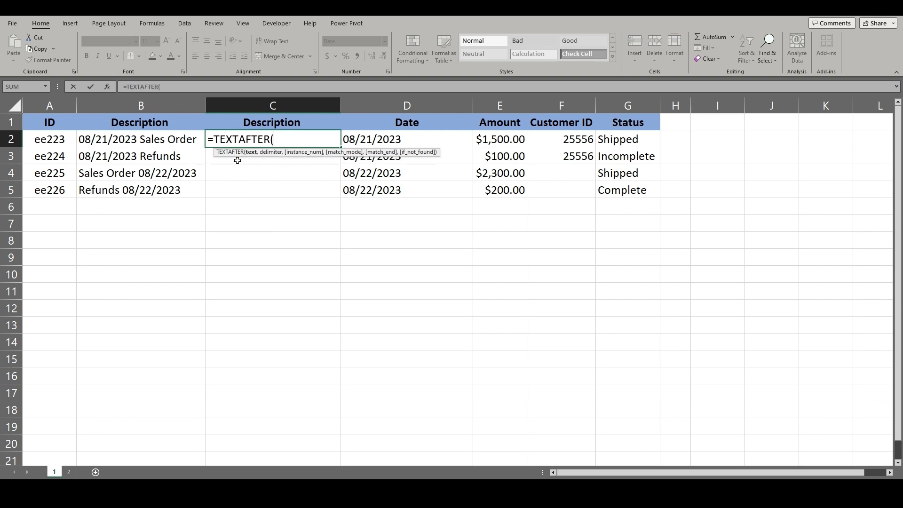
pyautogui.click(141, 140)
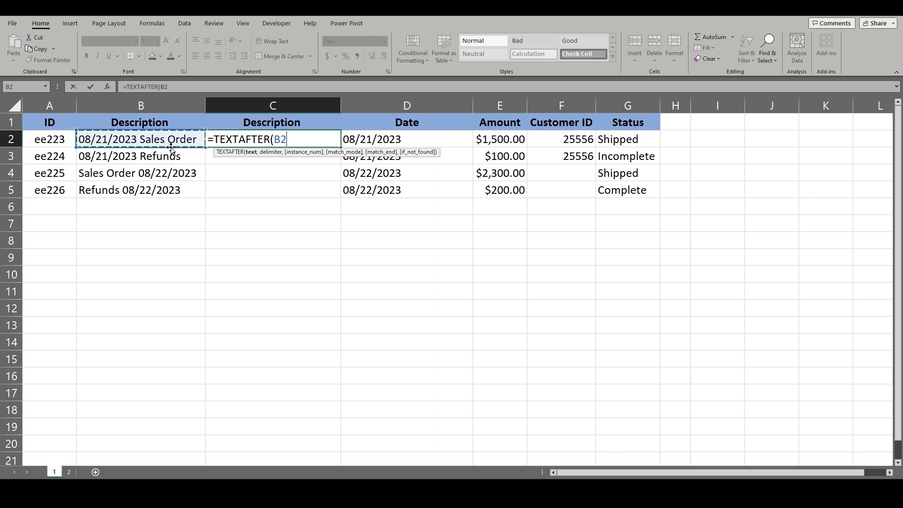
pyautogui.moveTo(276, 157)
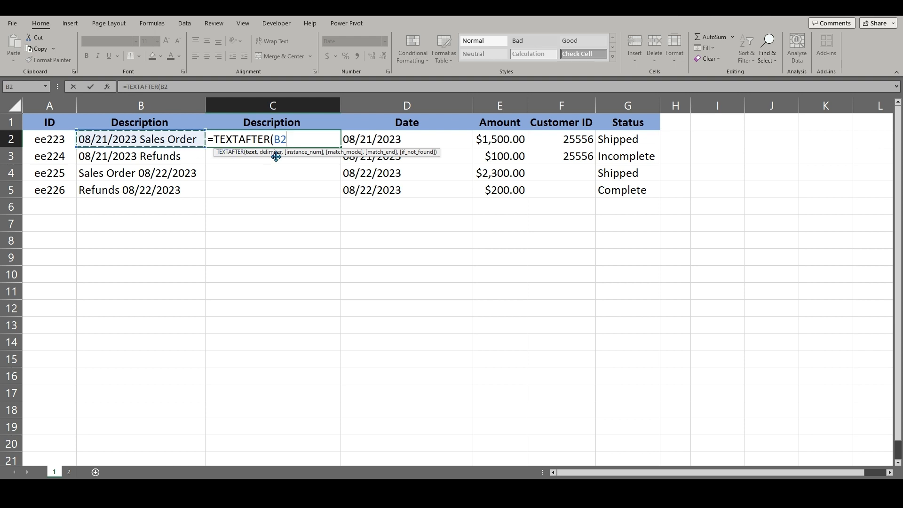
pyautogui.write(',')
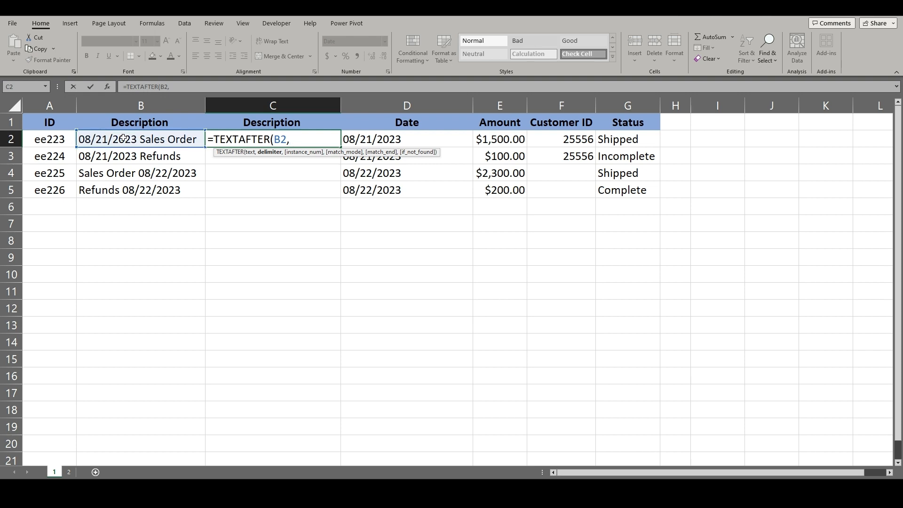
pyautogui.write('"')
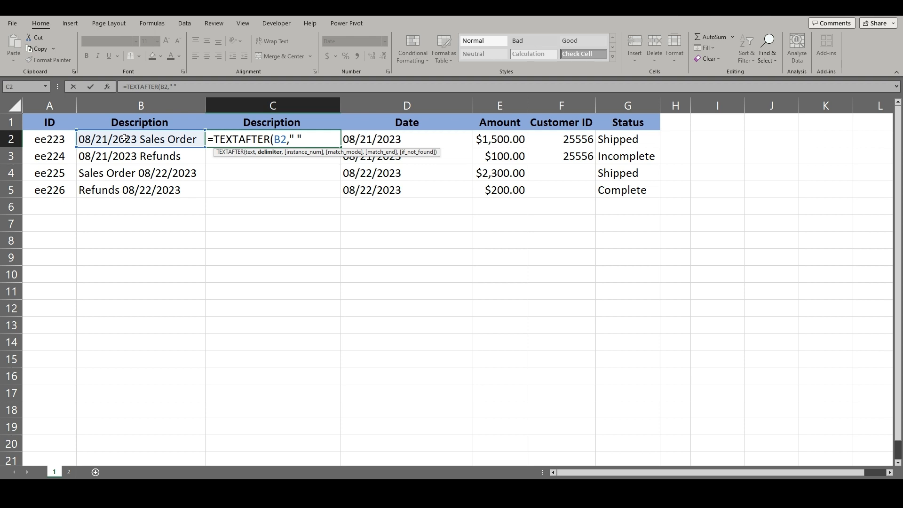
pyautogui.write(',')
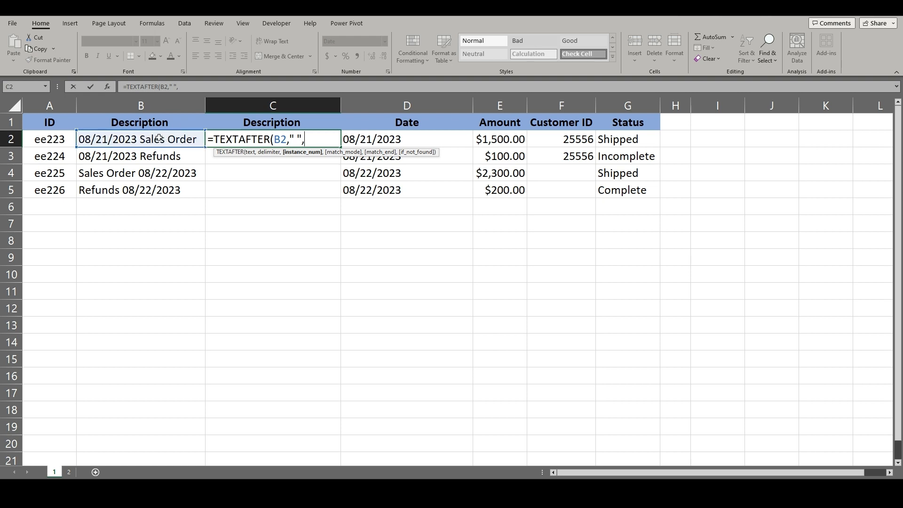
pyautogui.write('1)')
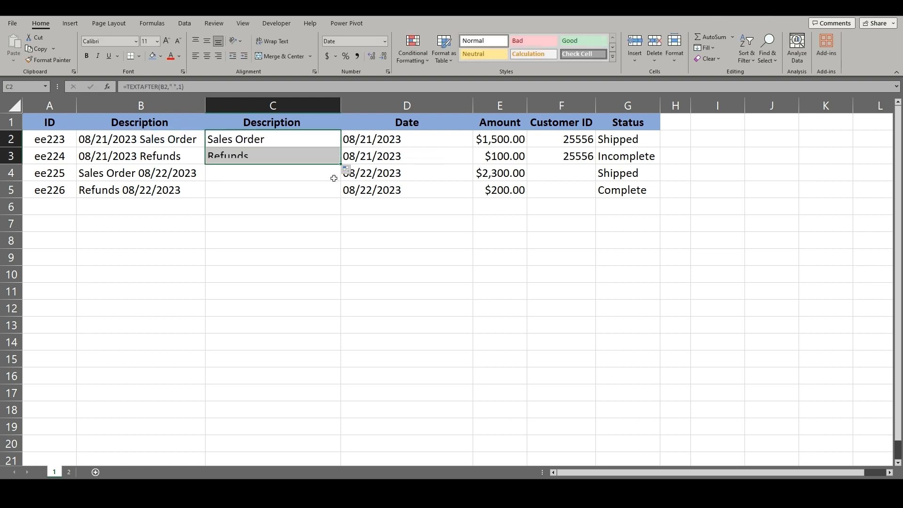
pyautogui.click(273, 155)
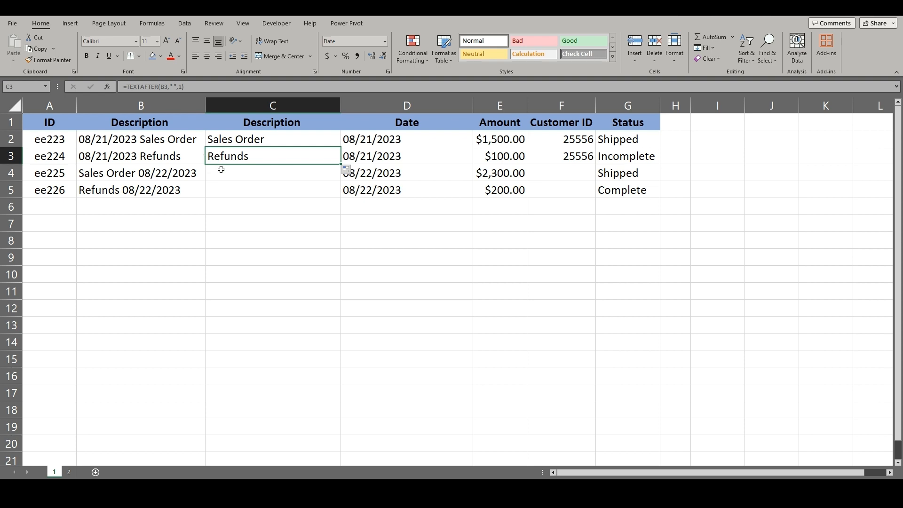
pyautogui.click(271, 173)
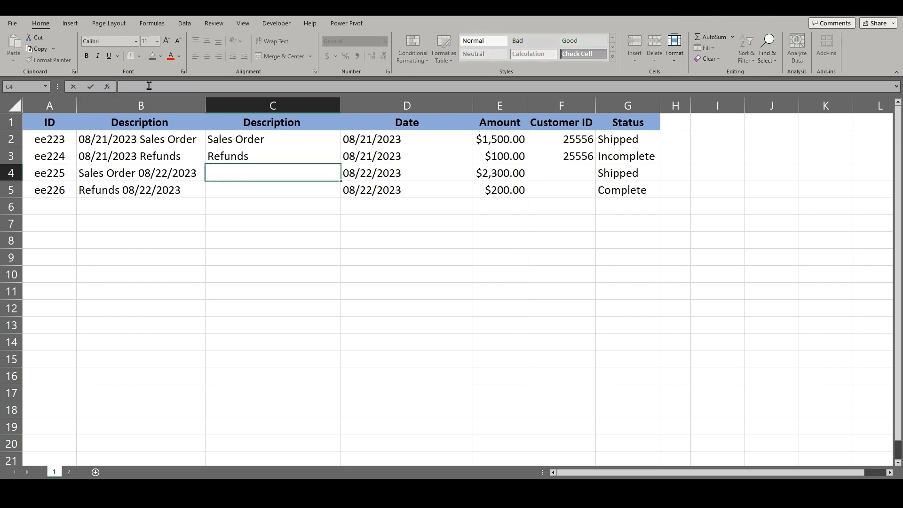
# Enter =TEXTBEFORE(B4," ",2) in C4 to return the text before the date.
pyautogui.write('=tex')
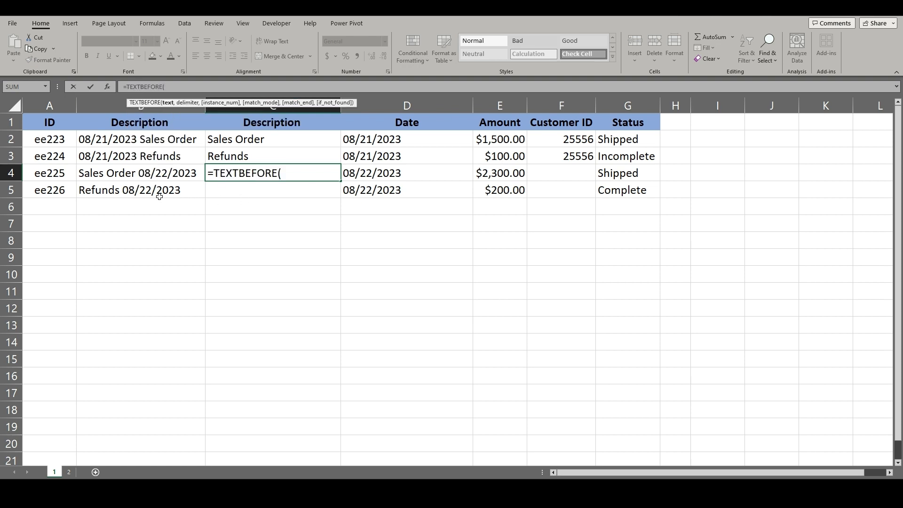
pyautogui.moveTo(142, 165)
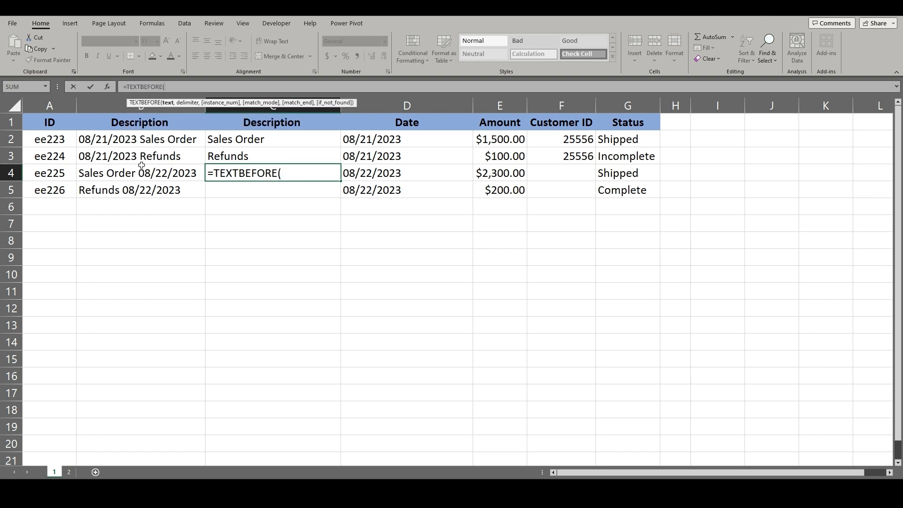
pyautogui.click(138, 173)
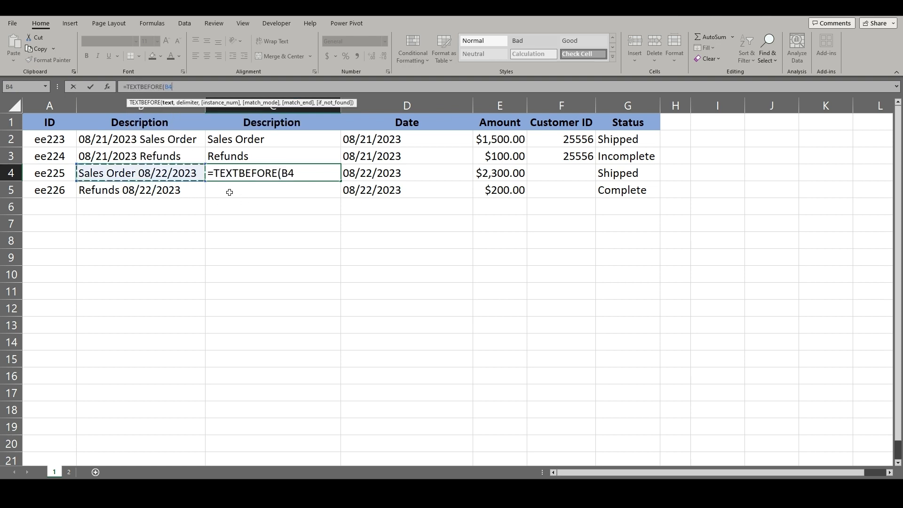
pyautogui.write(',')
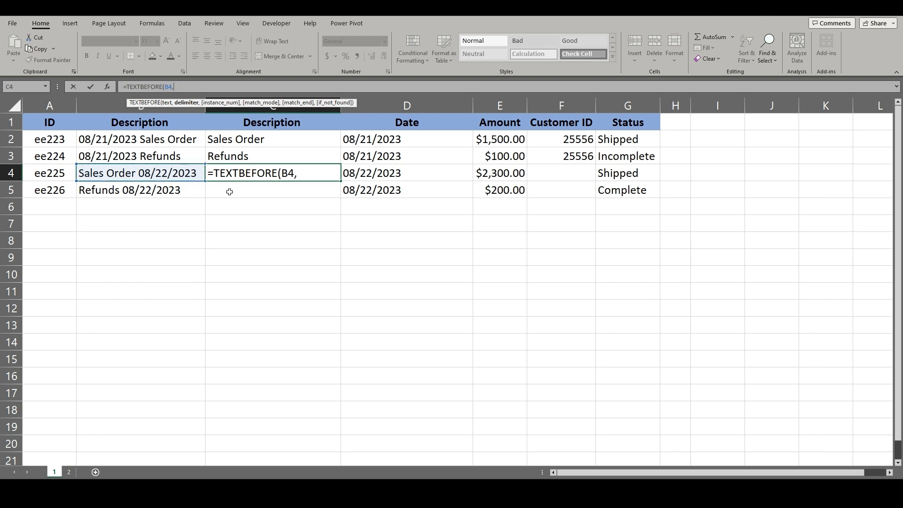
pyautogui.write('" "')
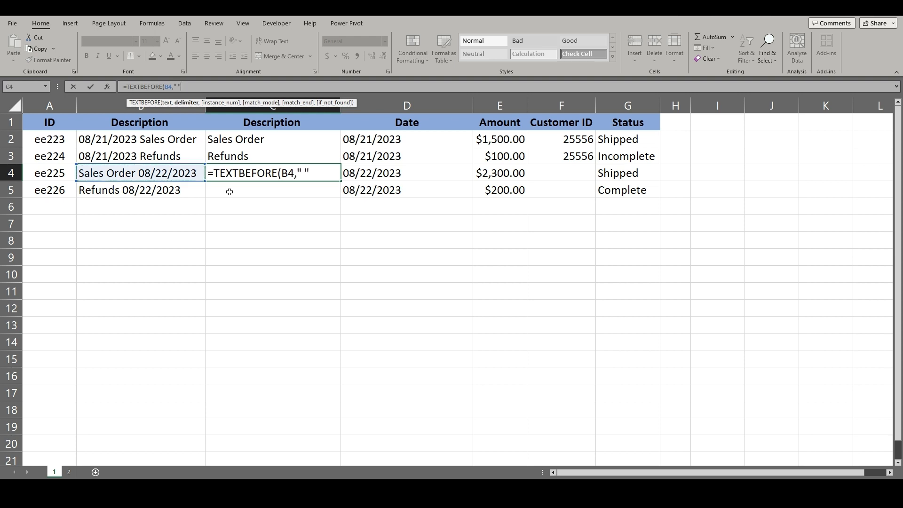
pyautogui.write(',')
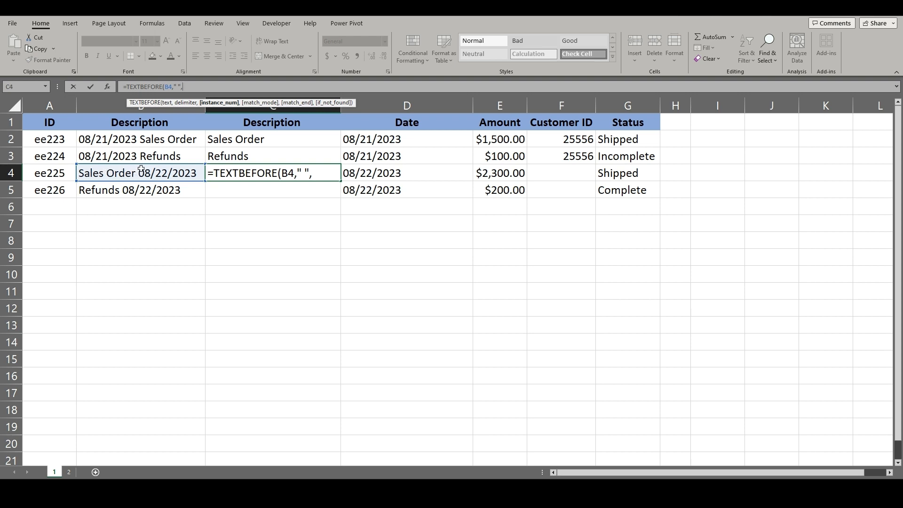
pyautogui.write('2')
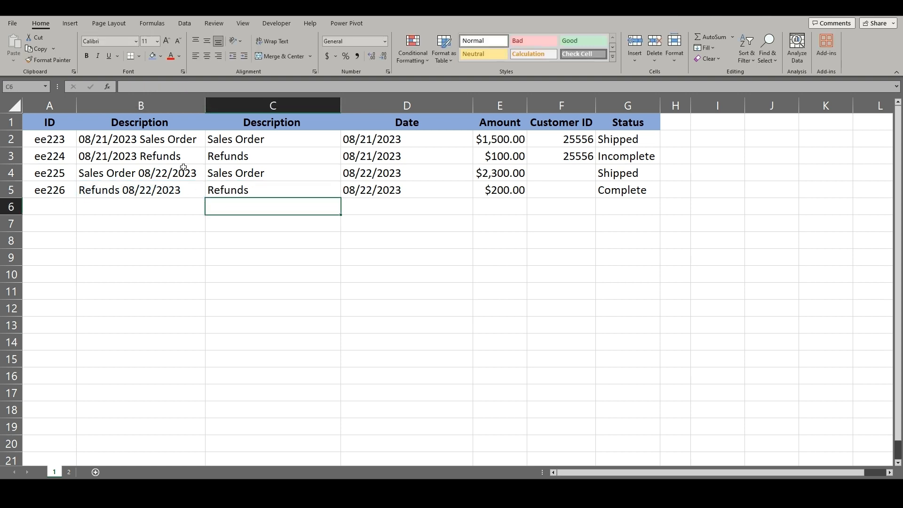
pyautogui.click(272, 139)
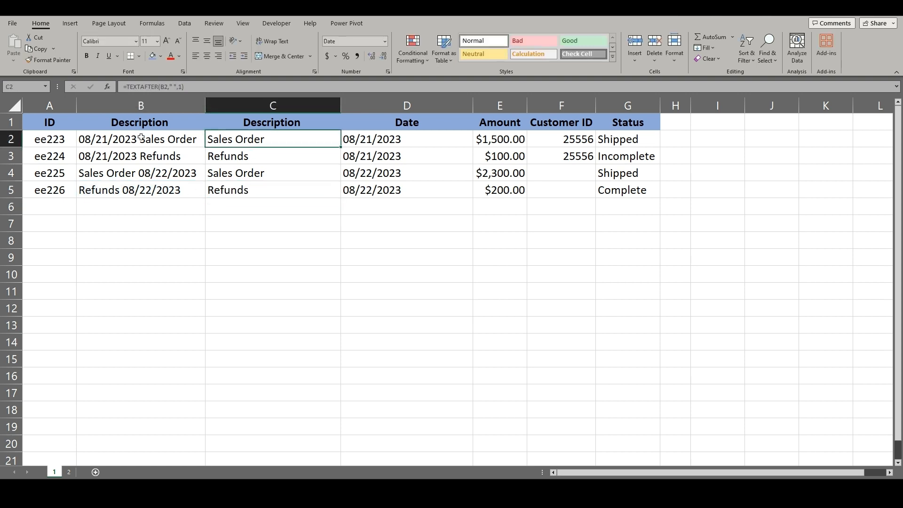
pyautogui.click(272, 173)
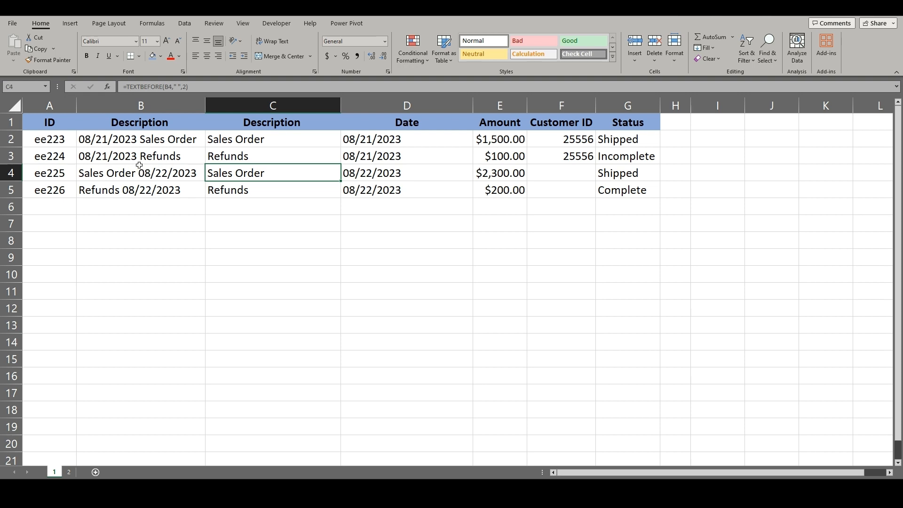
pyautogui.moveTo(139, 173)
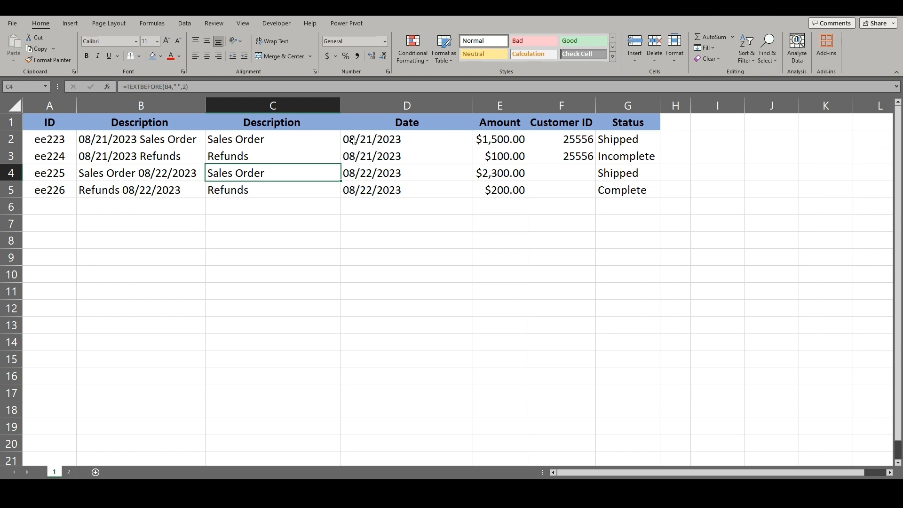
pyautogui.moveTo(533, 143)
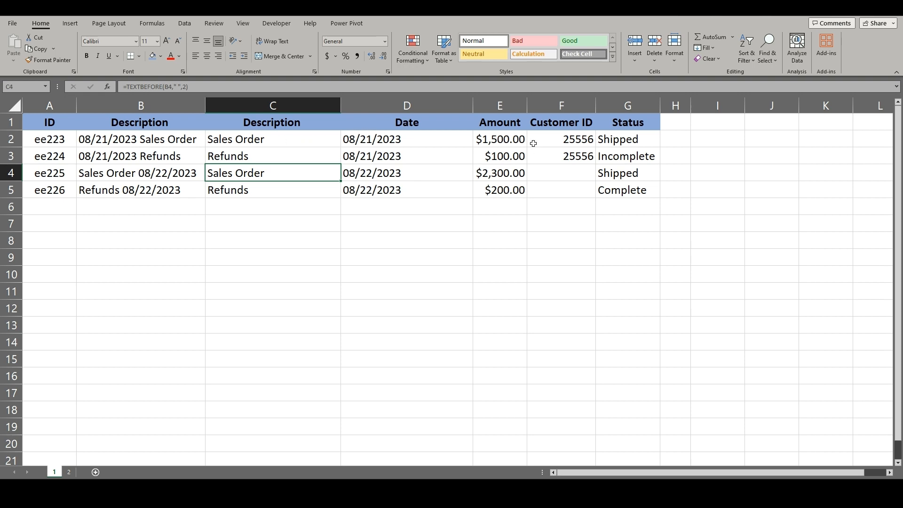
pyautogui.moveTo(519, 153)
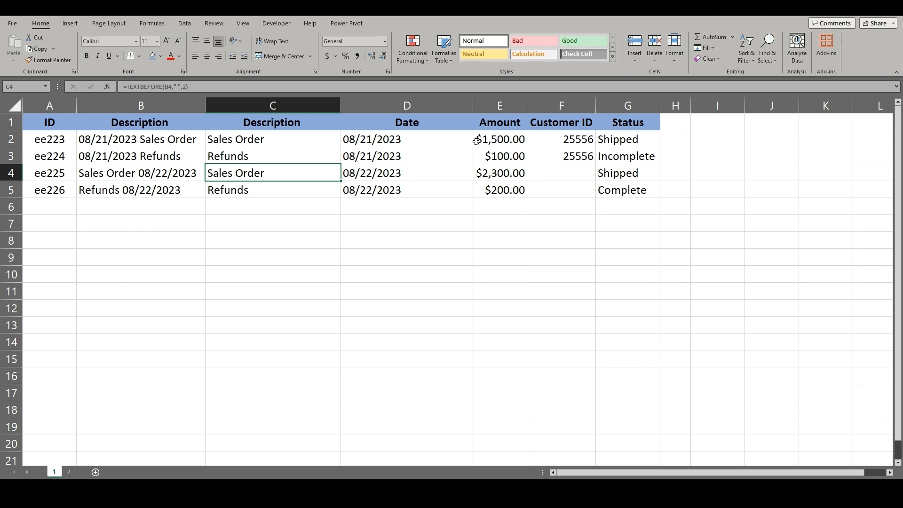
pyautogui.moveTo(287, 168)
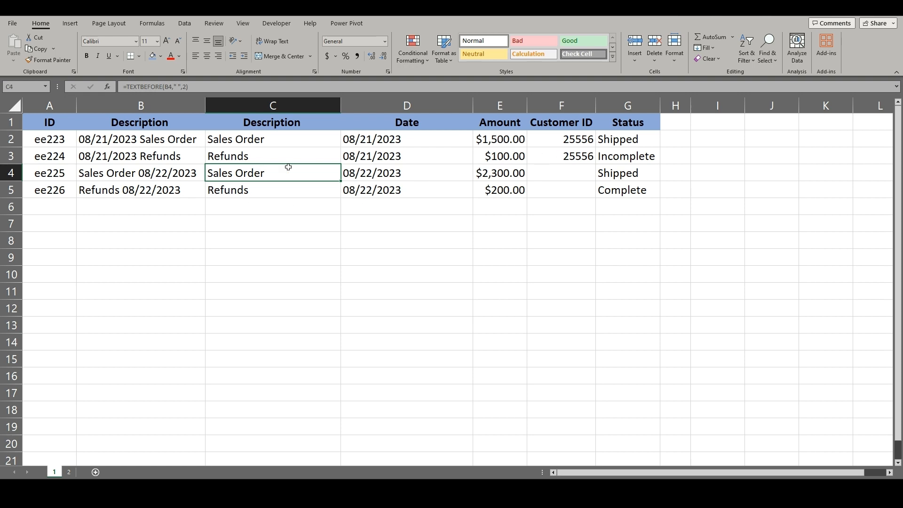
pyautogui.moveTo(301, 166)
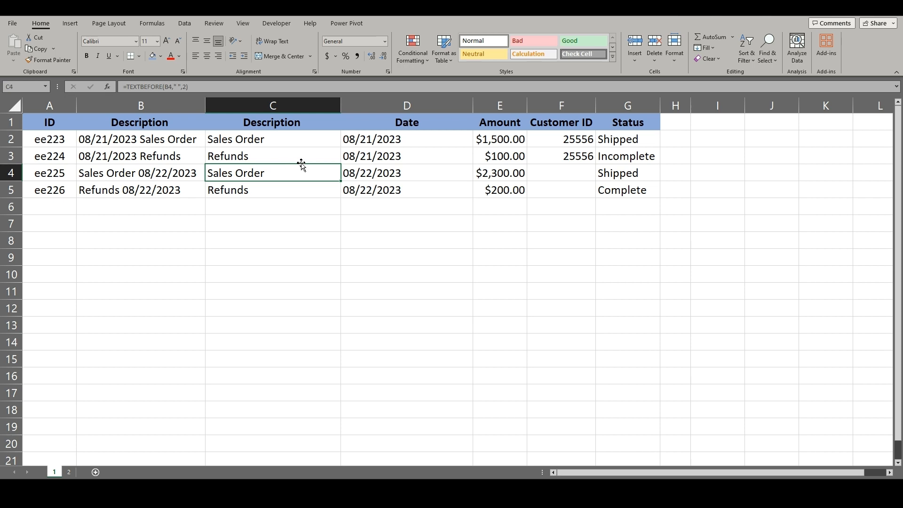
pyautogui.moveTo(156, 224)
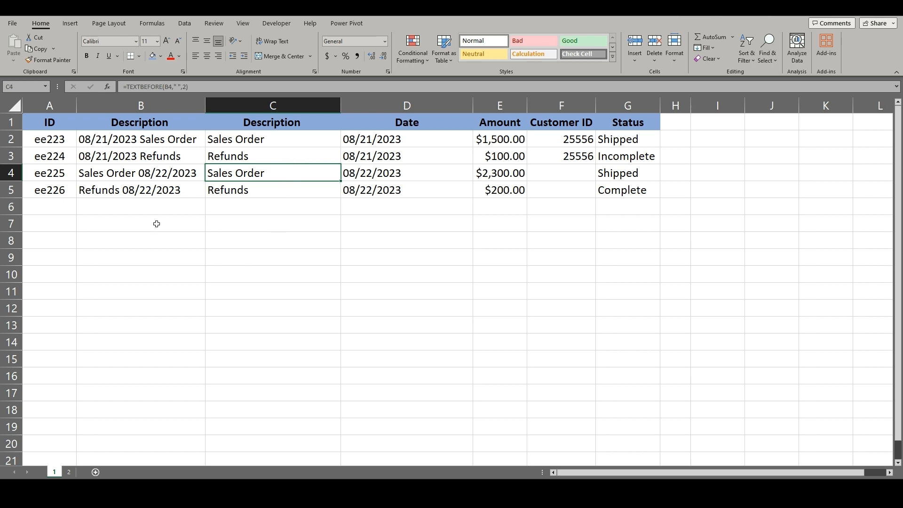
# Enter =TEXTSPLIT(B2," ") in B7 so the description's words spill across row 7.
pyautogui.click(140, 223)
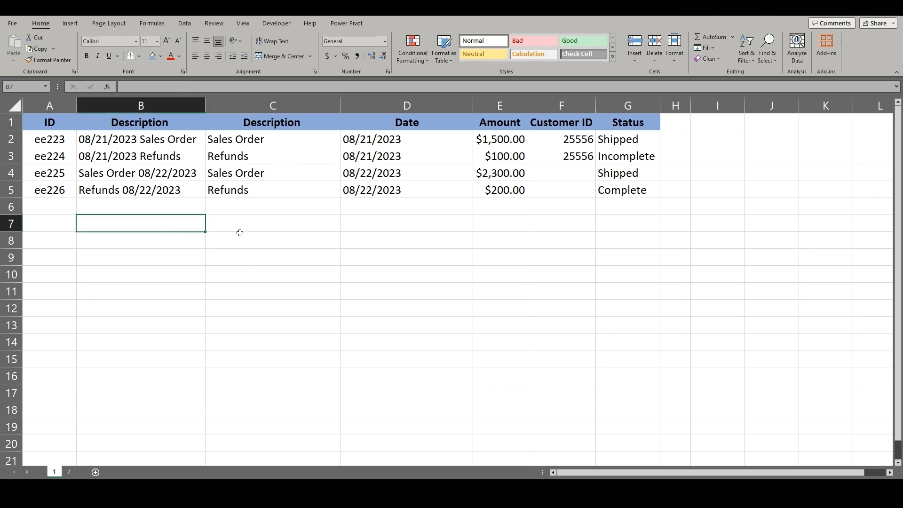
pyautogui.write('=tex')
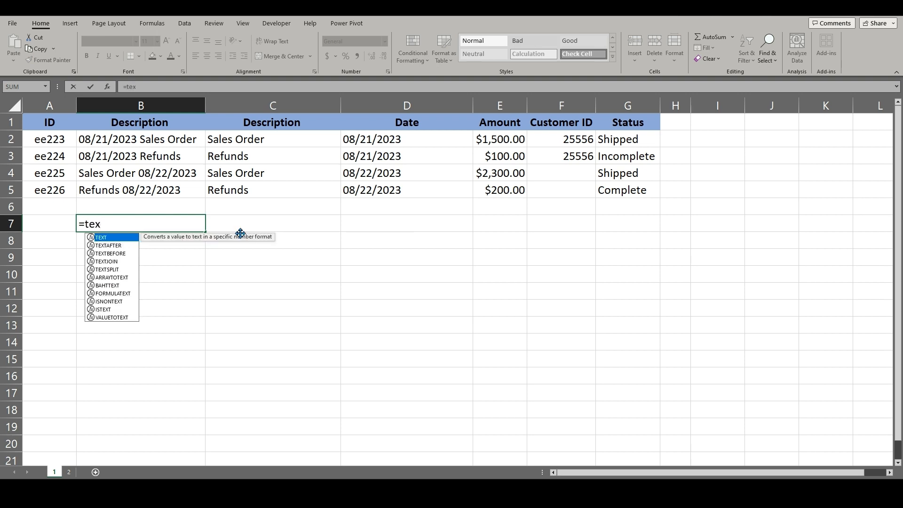
pyautogui.write('t')
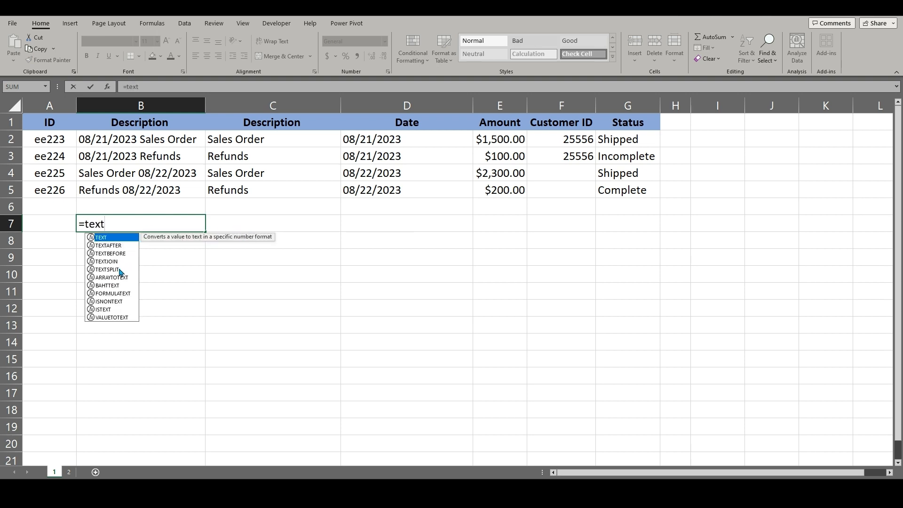
pyautogui.doubleClick(106, 269)
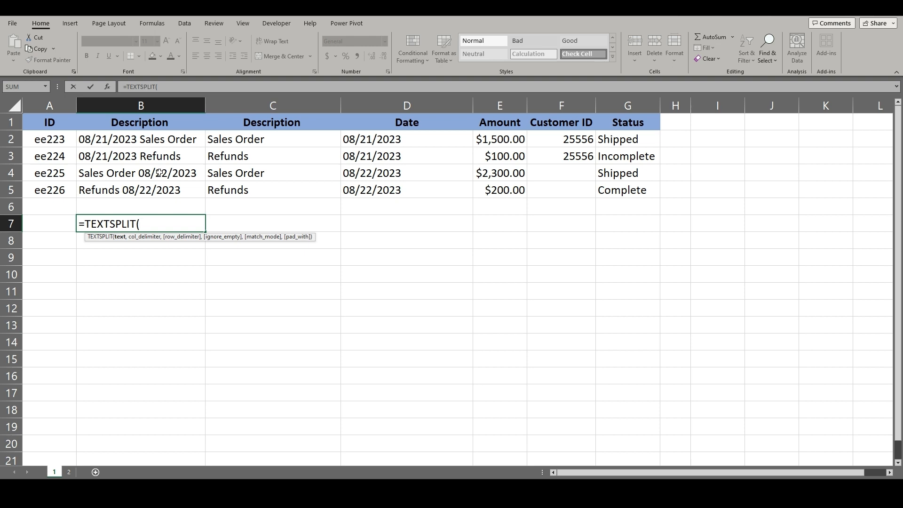
pyautogui.moveTo(160, 164)
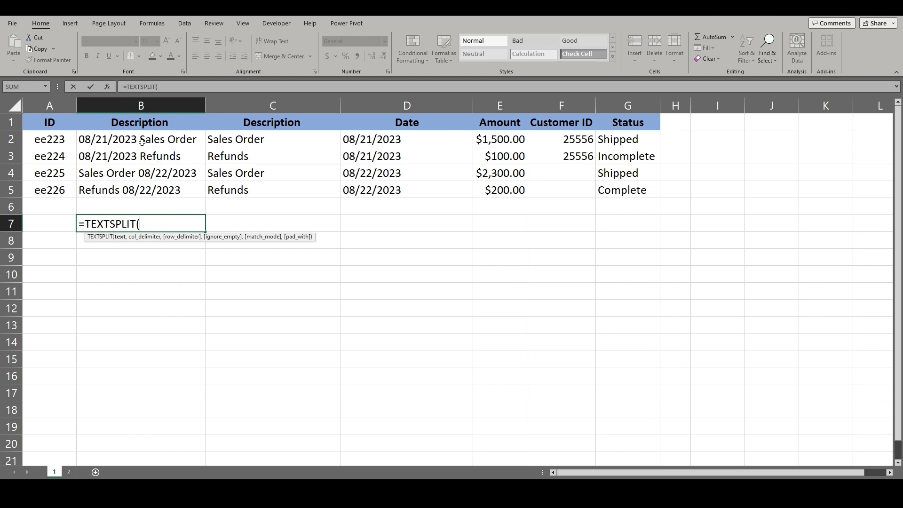
pyautogui.click(140, 139)
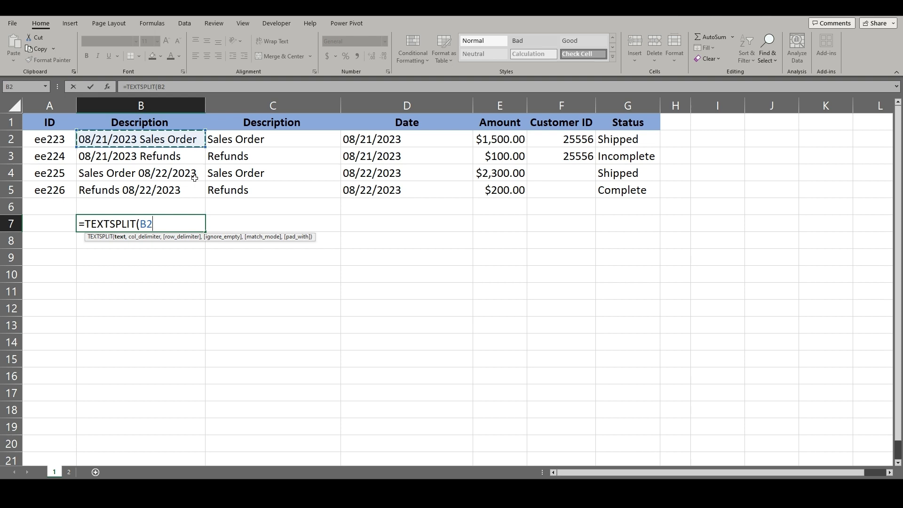
pyautogui.write(',')
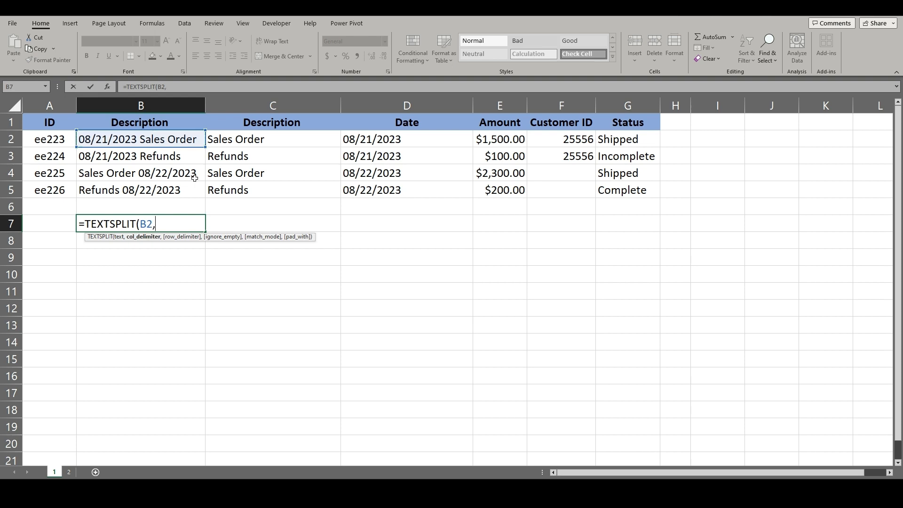
pyautogui.write('"')
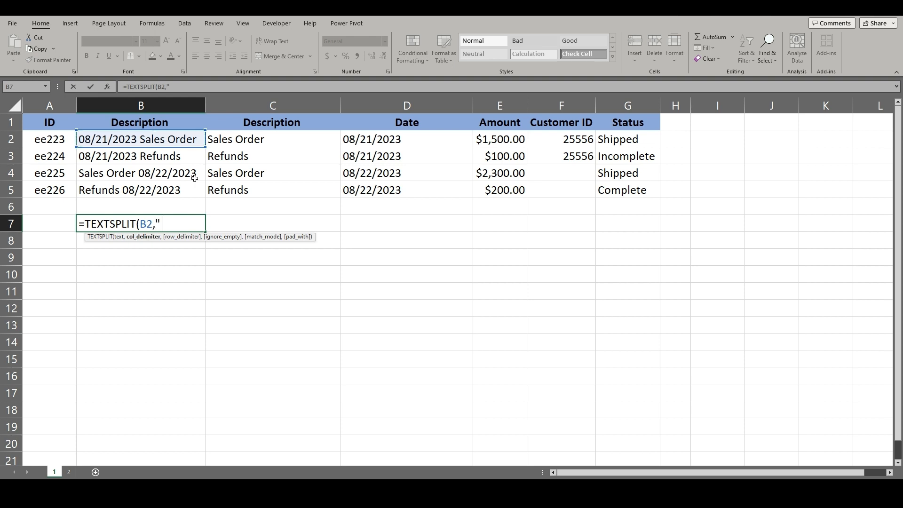
pyautogui.write('",')
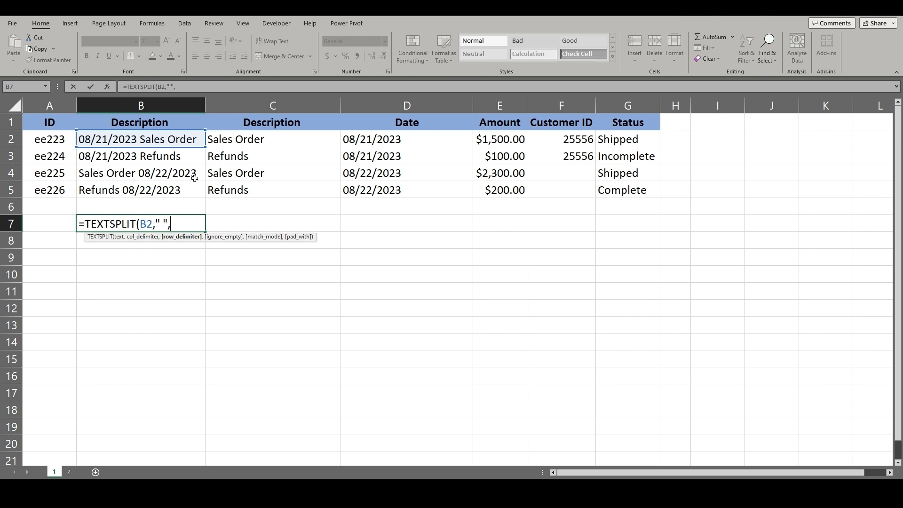
pyautogui.press('Return')
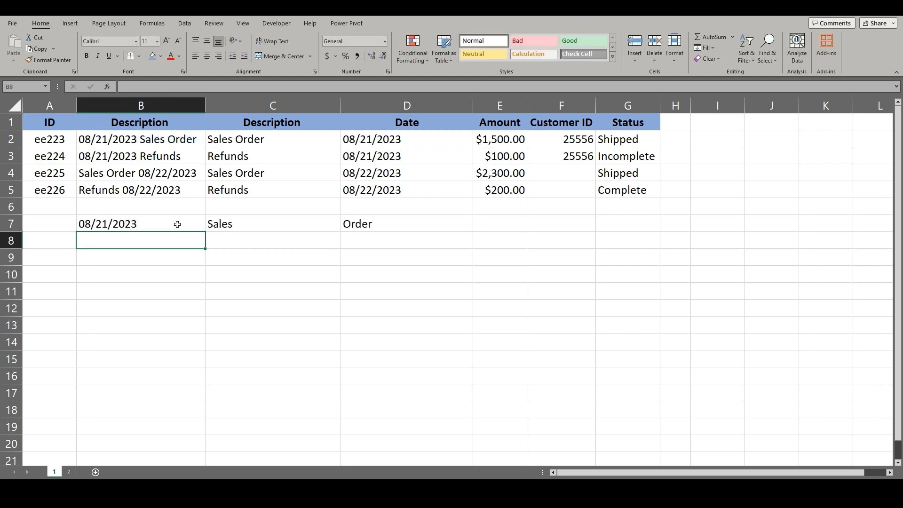
# Review the spilled words in row 7 and the copied split formula in B8.
pyautogui.click(141, 224)
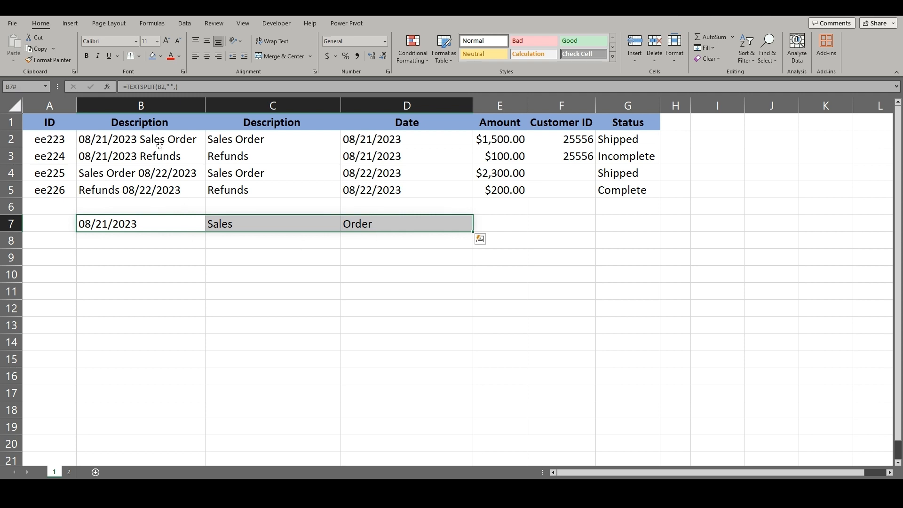
pyautogui.moveTo(168, 224)
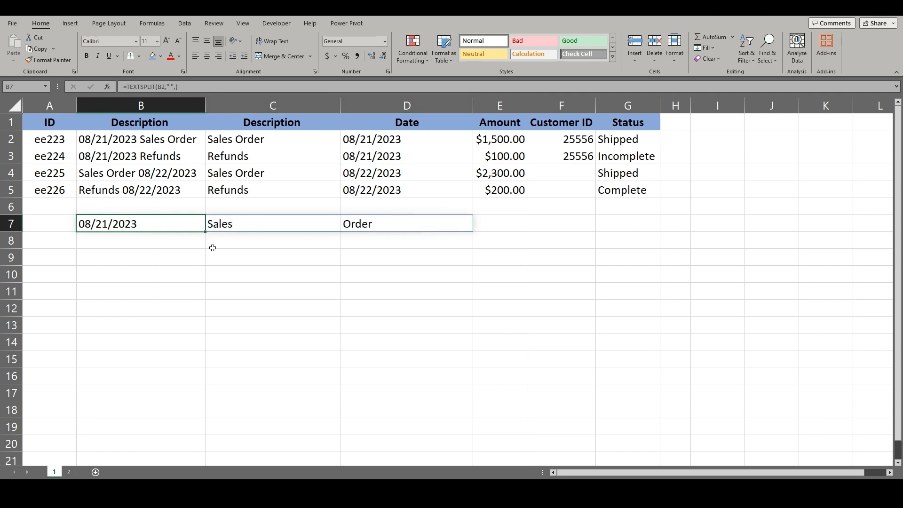
pyautogui.moveTo(206, 238)
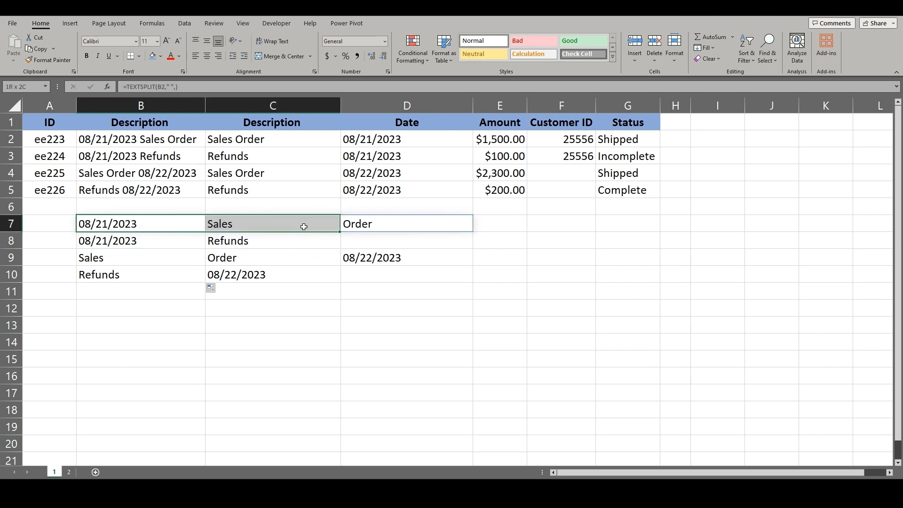
pyautogui.click(159, 238)
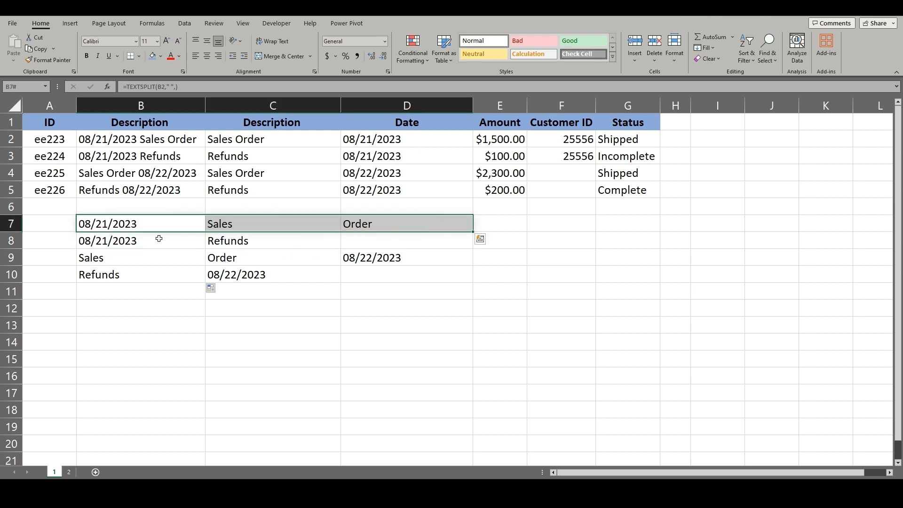
pyautogui.click(140, 240)
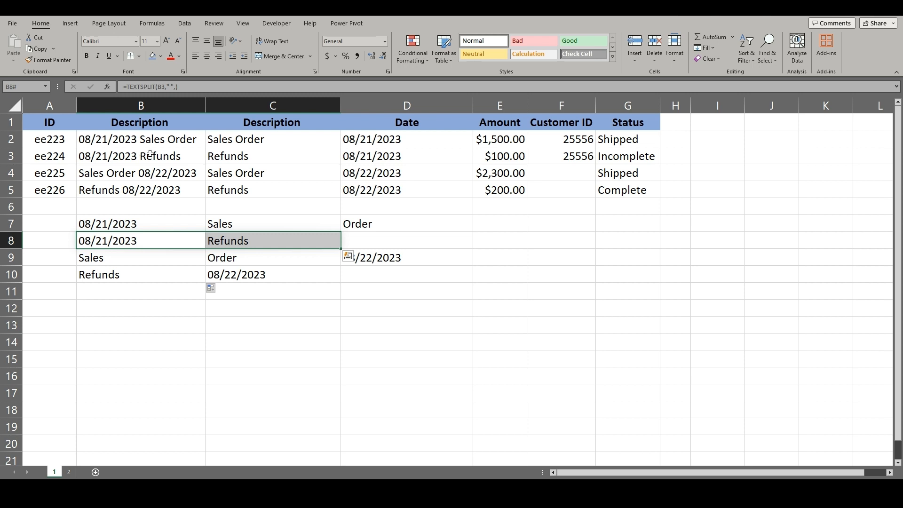
pyautogui.moveTo(214, 250)
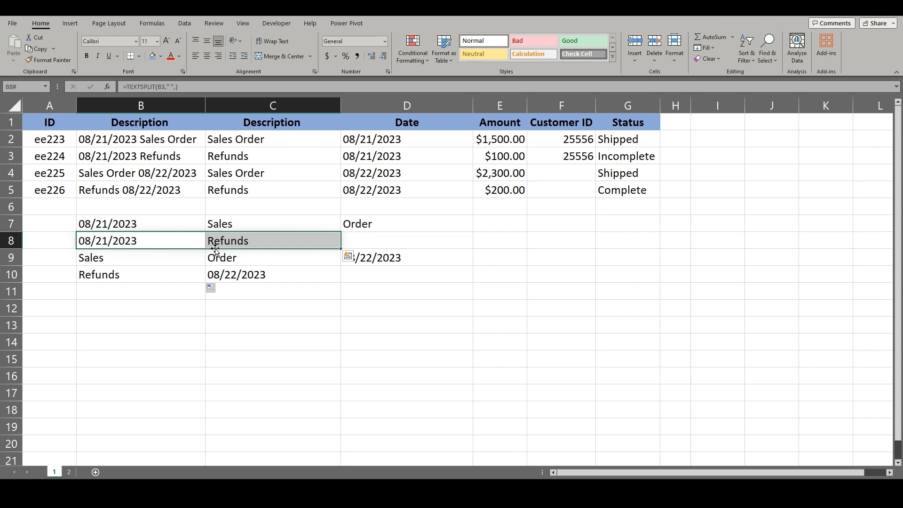
pyautogui.moveTo(221, 330)
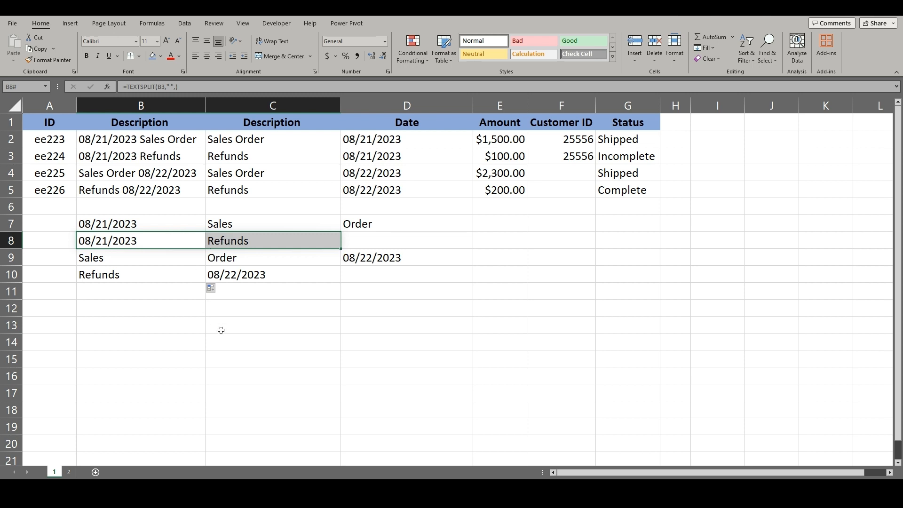
pyautogui.moveTo(142, 227)
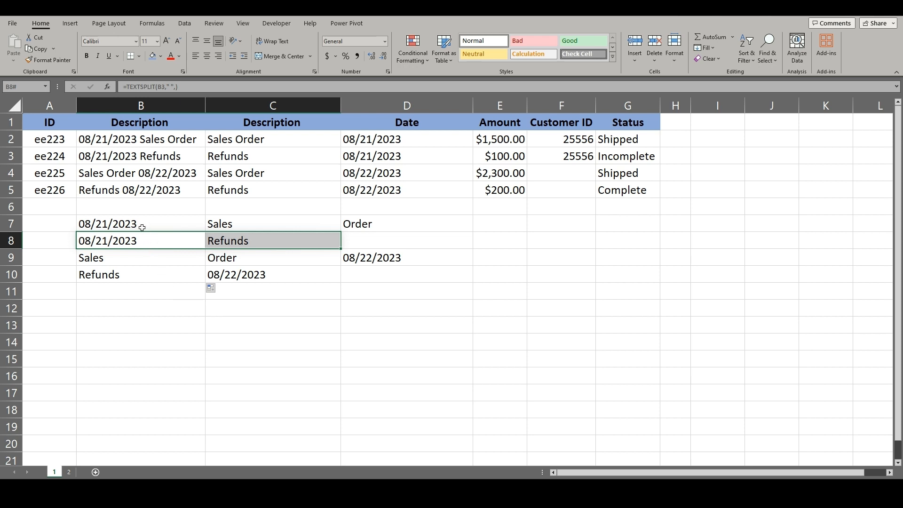
pyautogui.click(140, 224)
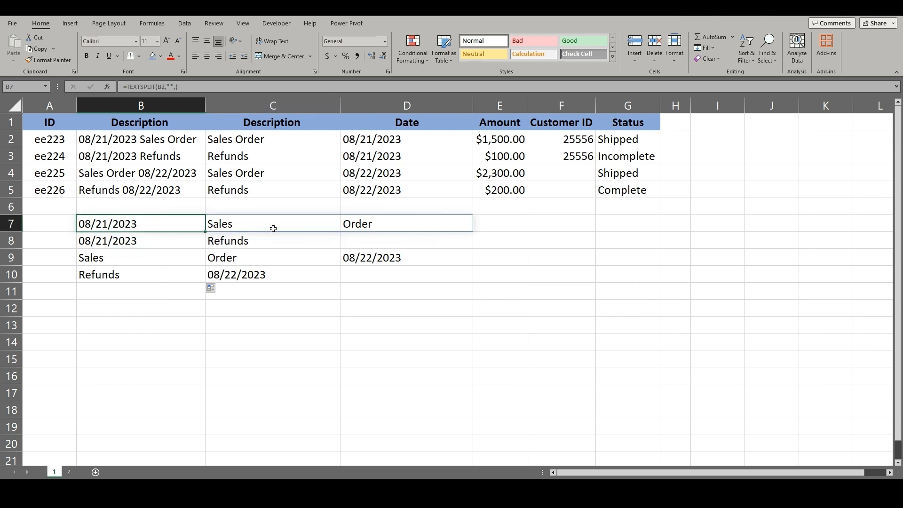
pyautogui.moveTo(351, 231)
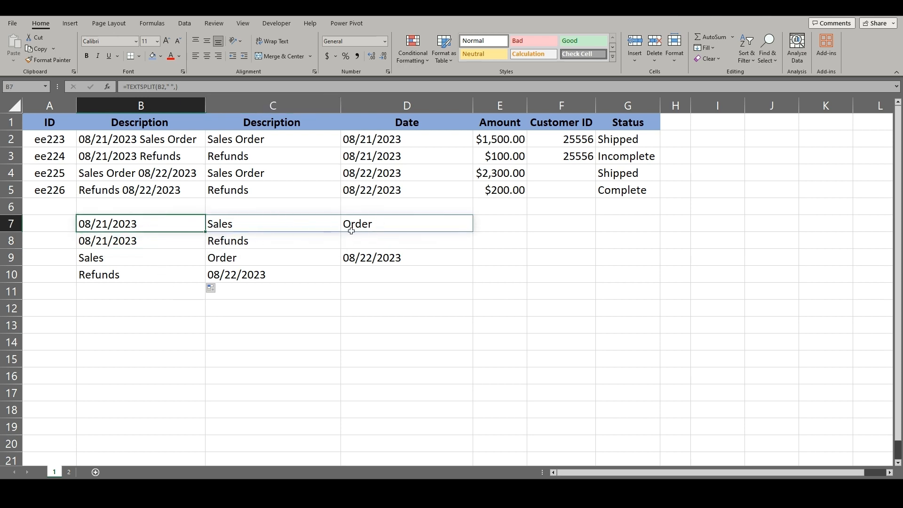
# Clear rows 7–10 and start =CONCAT in C7 with C2, a space and the date D2.
pyautogui.press('Delete')
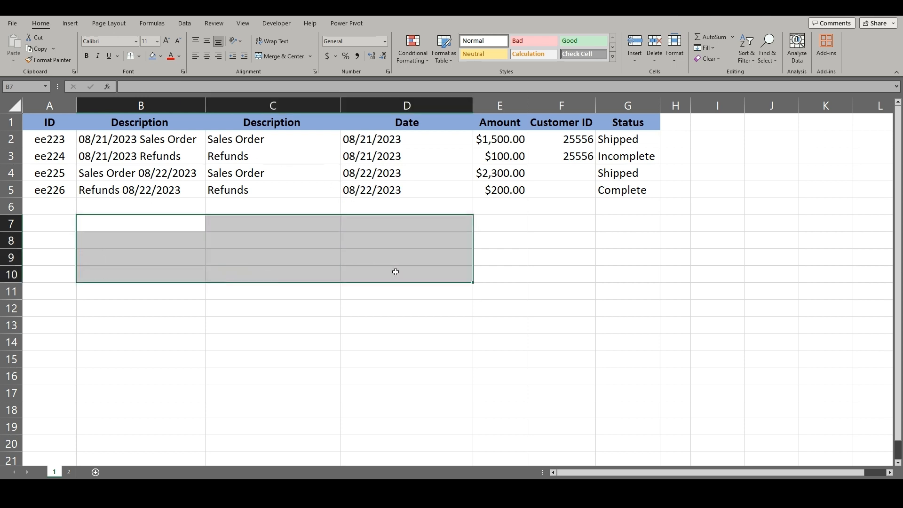
pyautogui.moveTo(408, 227)
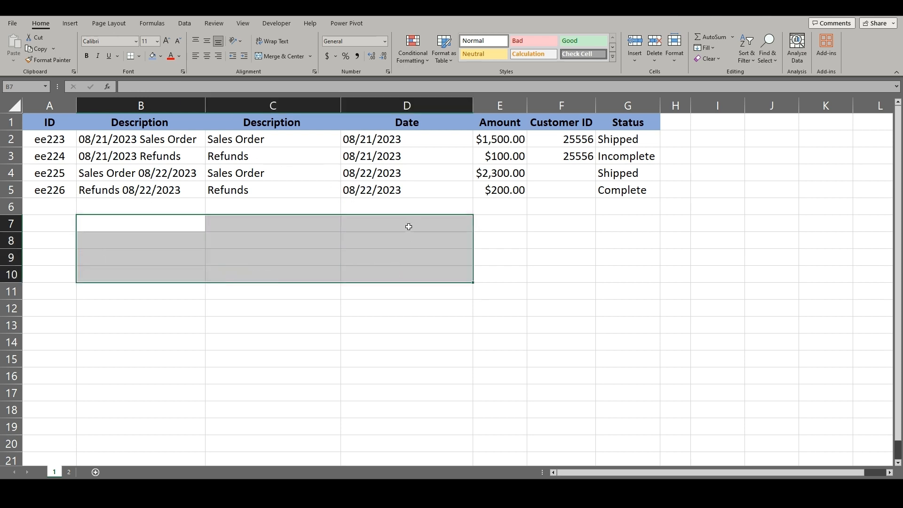
pyautogui.click(273, 223)
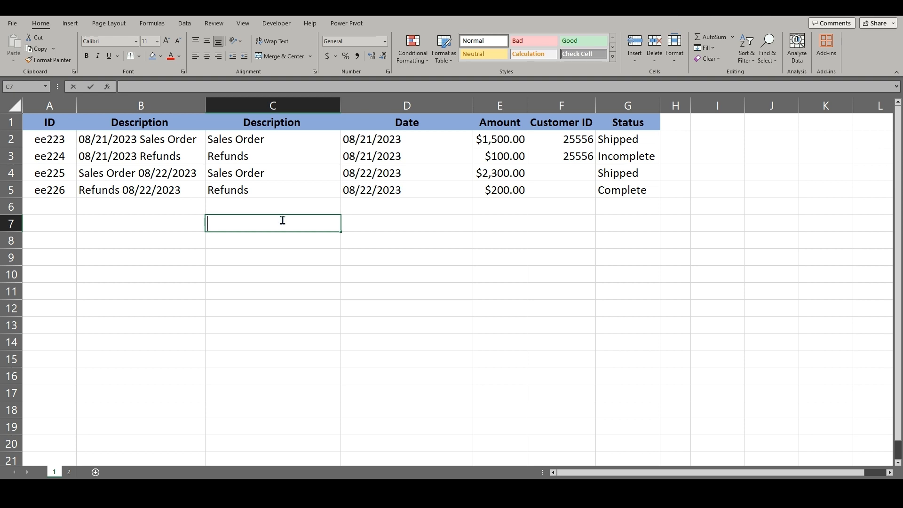
pyautogui.write('=concat')
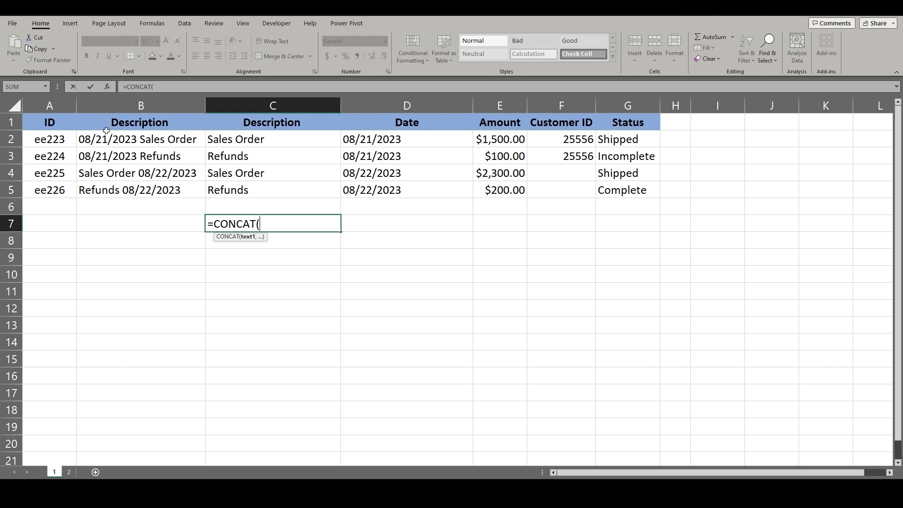
pyautogui.moveTo(502, 143)
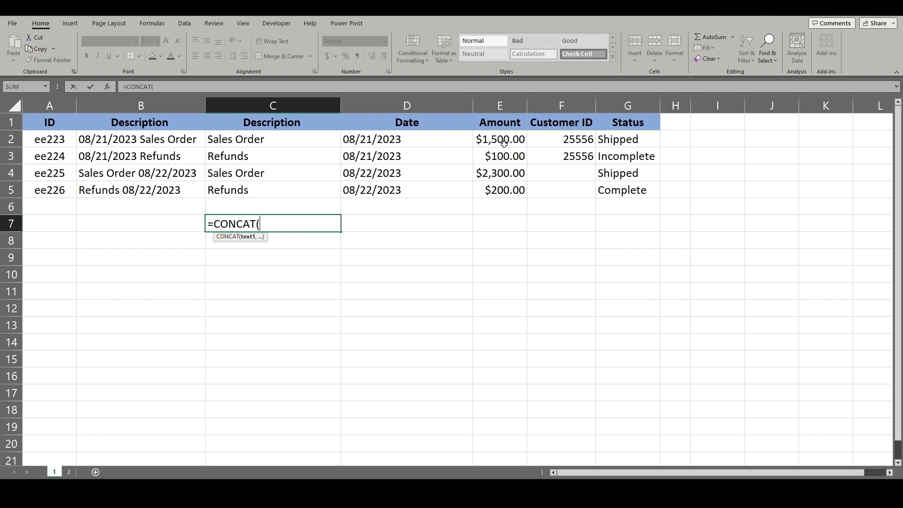
pyautogui.moveTo(260, 189)
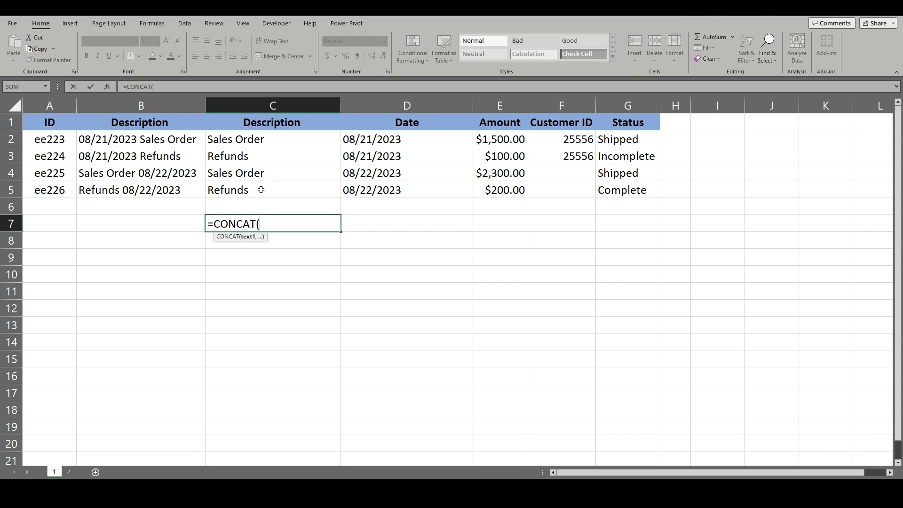
pyautogui.moveTo(242, 139)
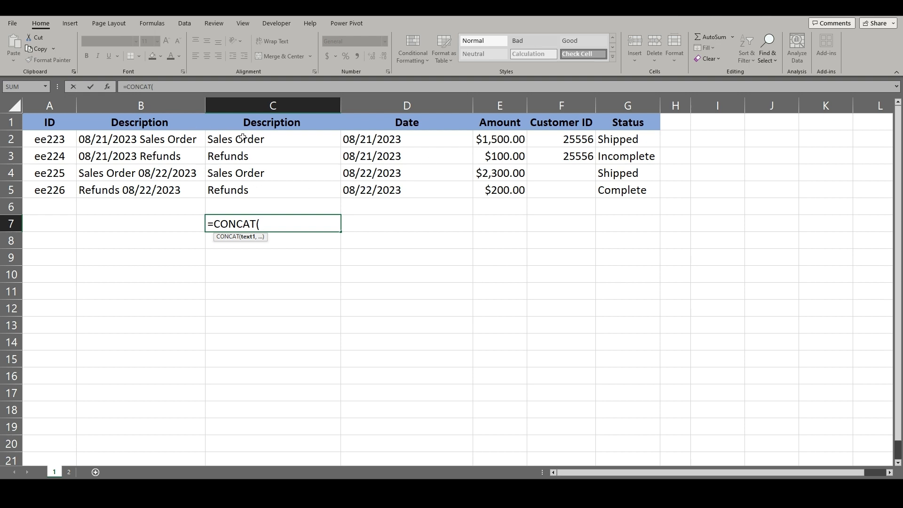
pyautogui.click(272, 140)
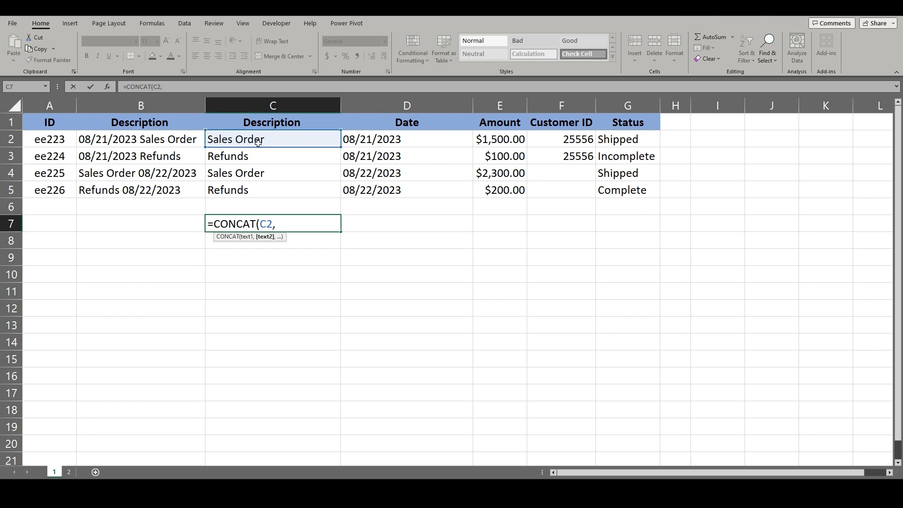
pyautogui.write('" "')
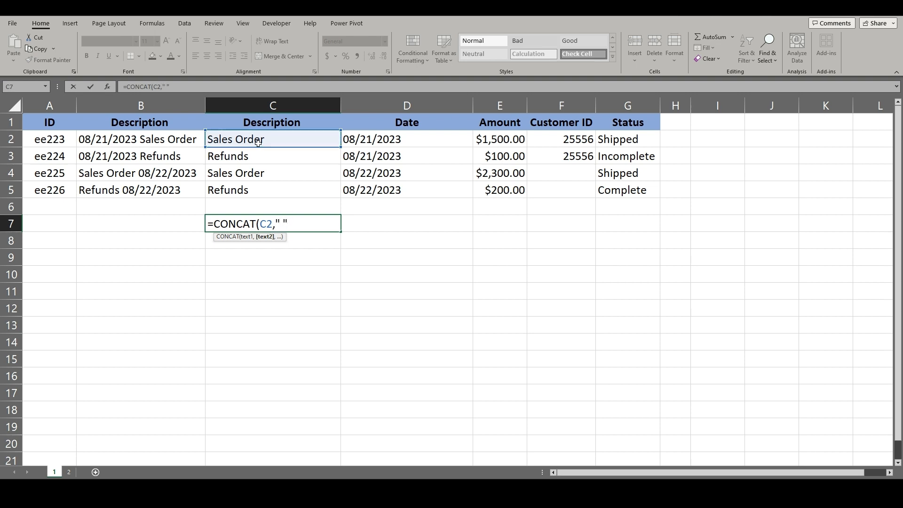
pyautogui.click(406, 139)
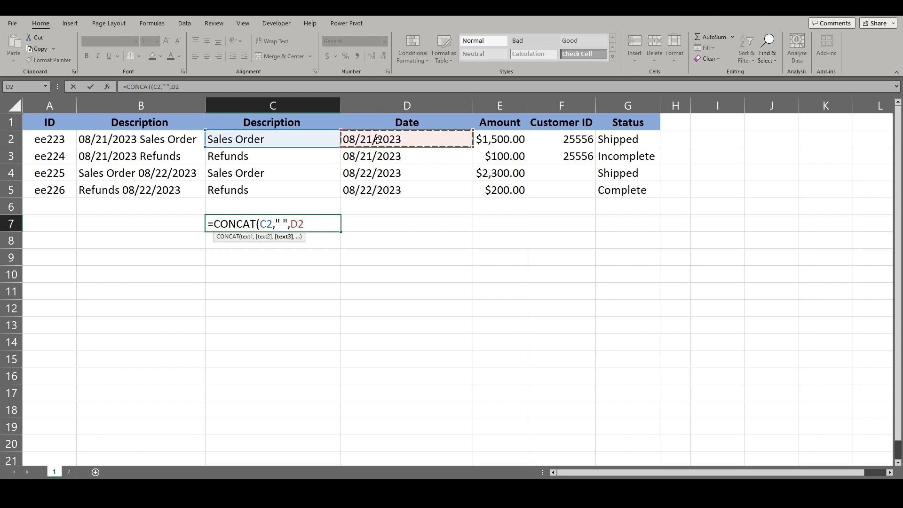
# Add the quoted phrase "Status is complete" to the CONCAT, ready for the amount.
pyautogui.write(',')
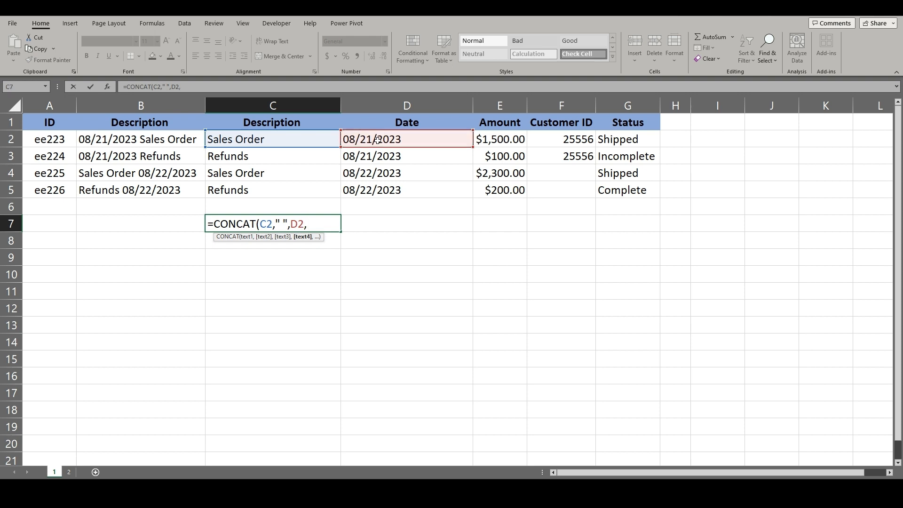
pyautogui.write('"')
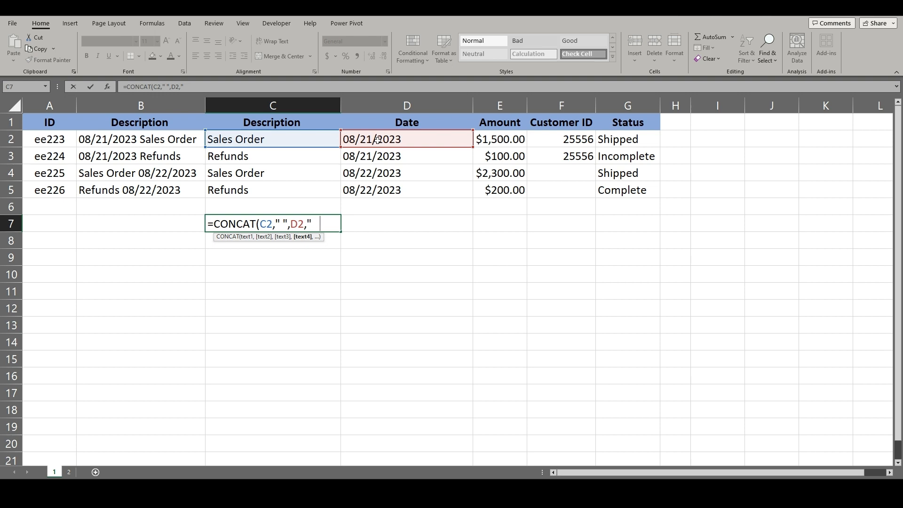
pyautogui.write('Staus')
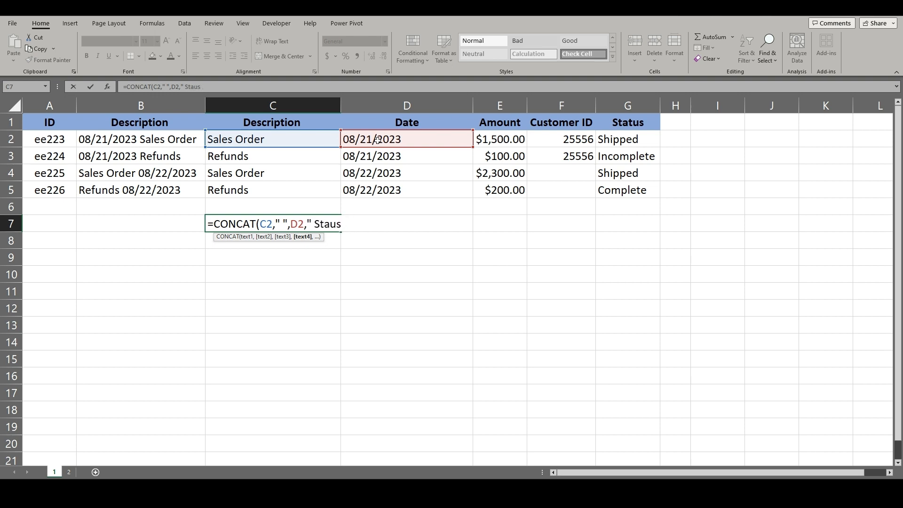
pyautogui.write('ti')
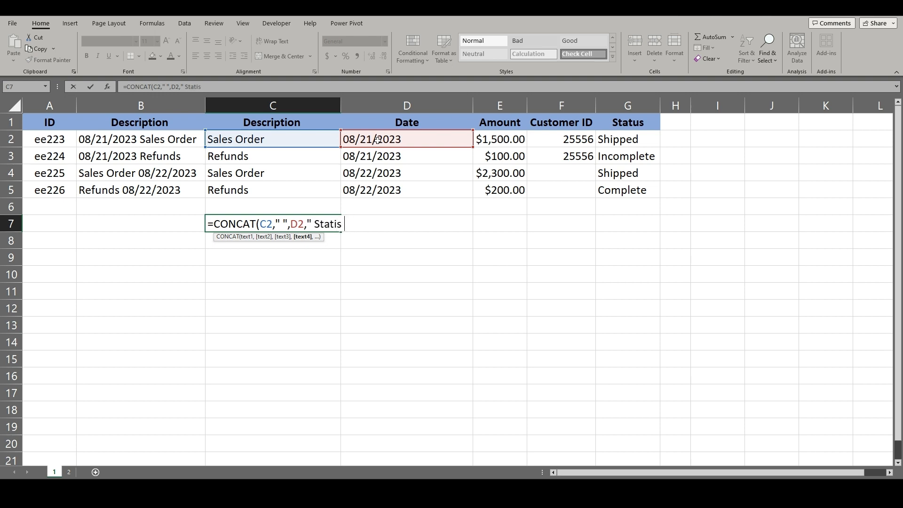
pyautogui.write('i')
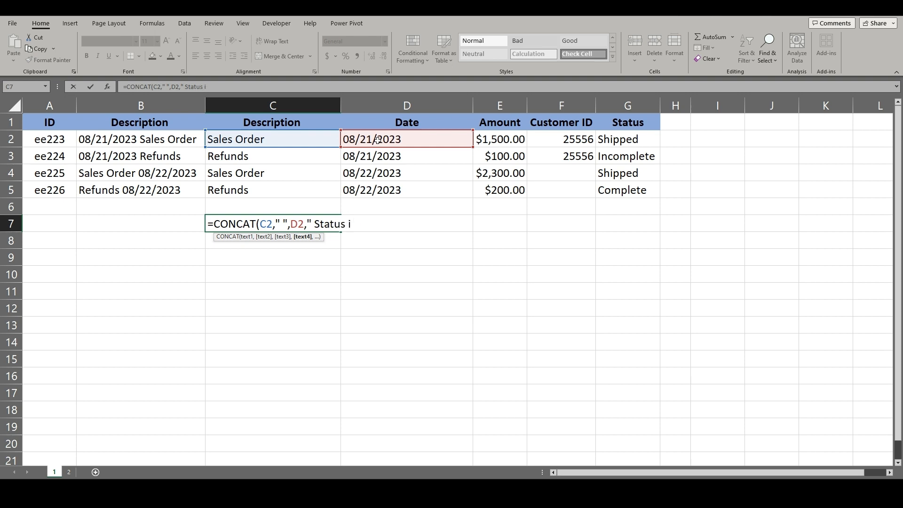
pyautogui.write('s complete')
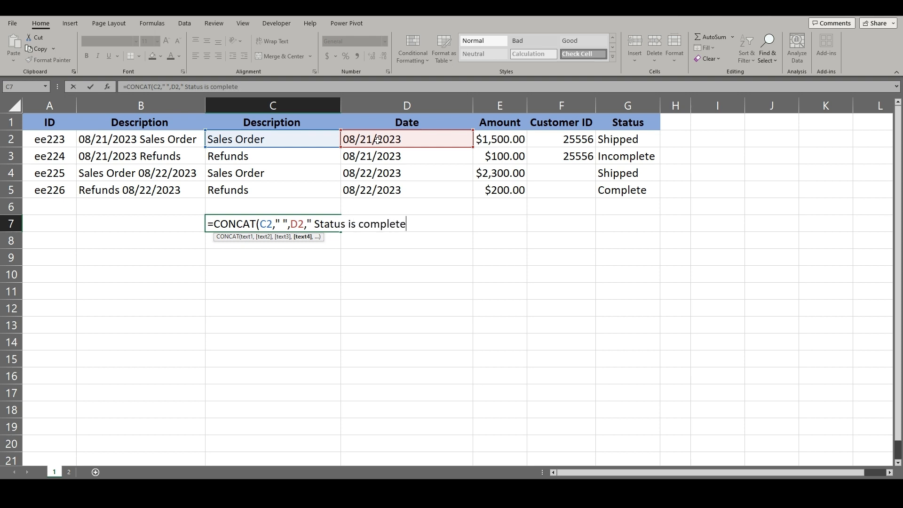
pyautogui.write('"')
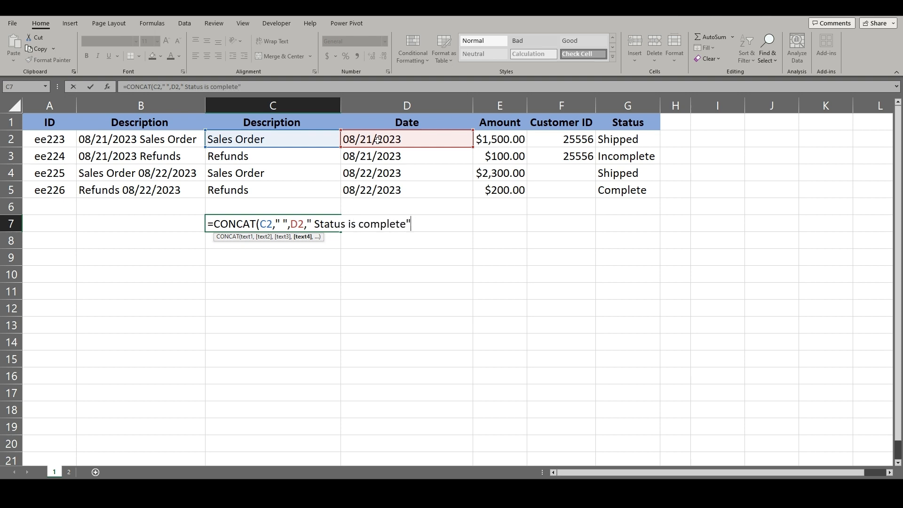
pyautogui.write(',')
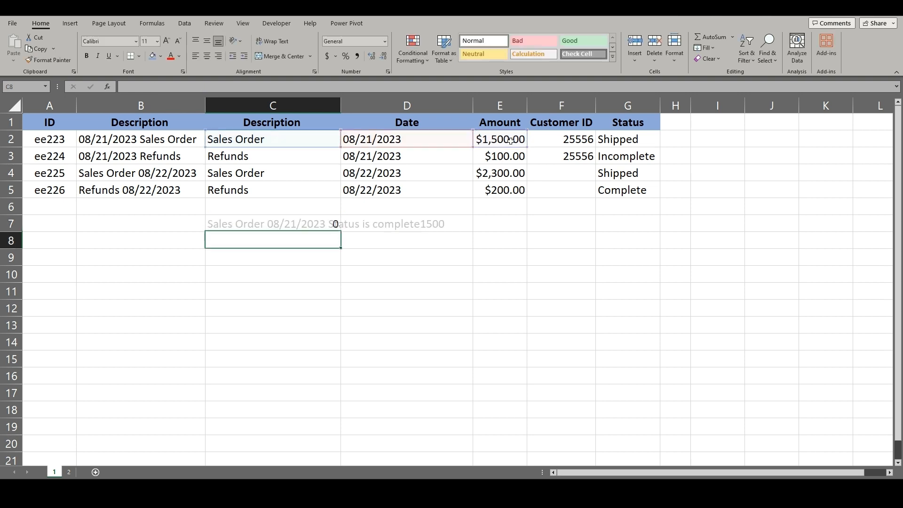
# Insert a " " before E2 in the C7 CONCAT so the amount is space-separated.
pyautogui.click(273, 224)
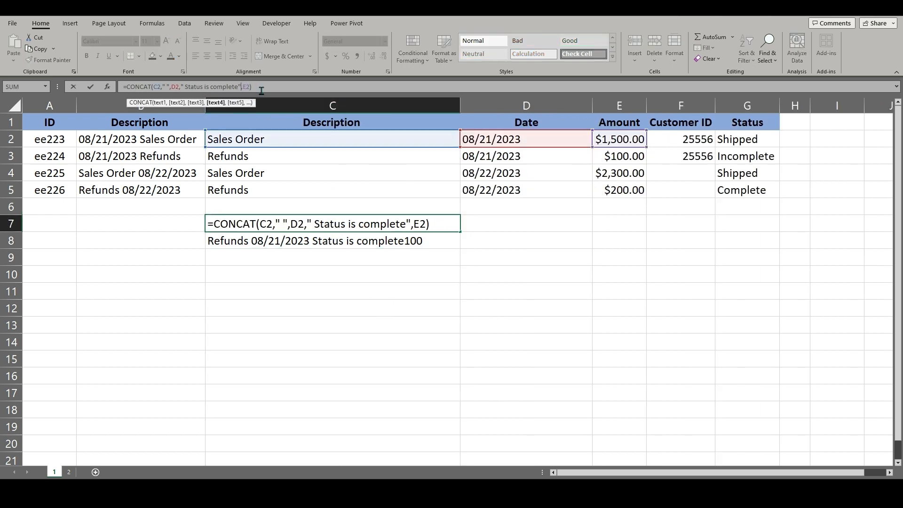
pyautogui.write('"" "')
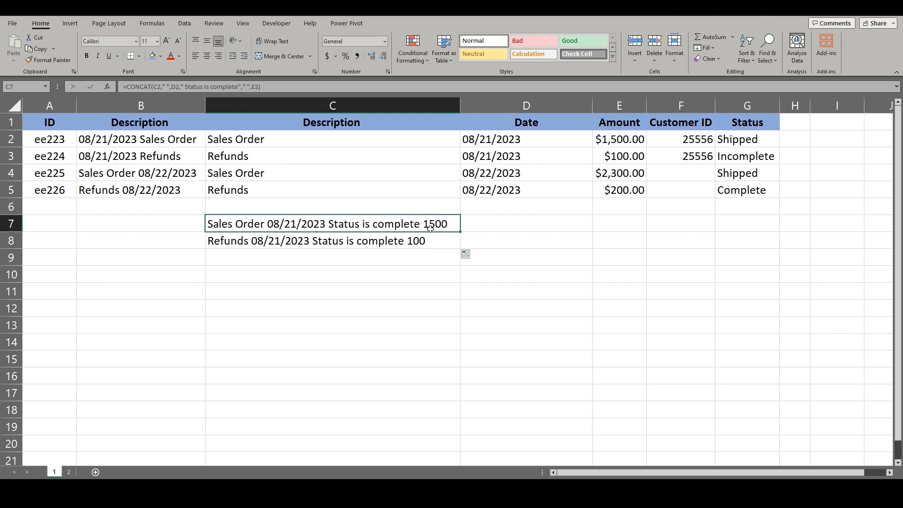
pyautogui.moveTo(243, 230)
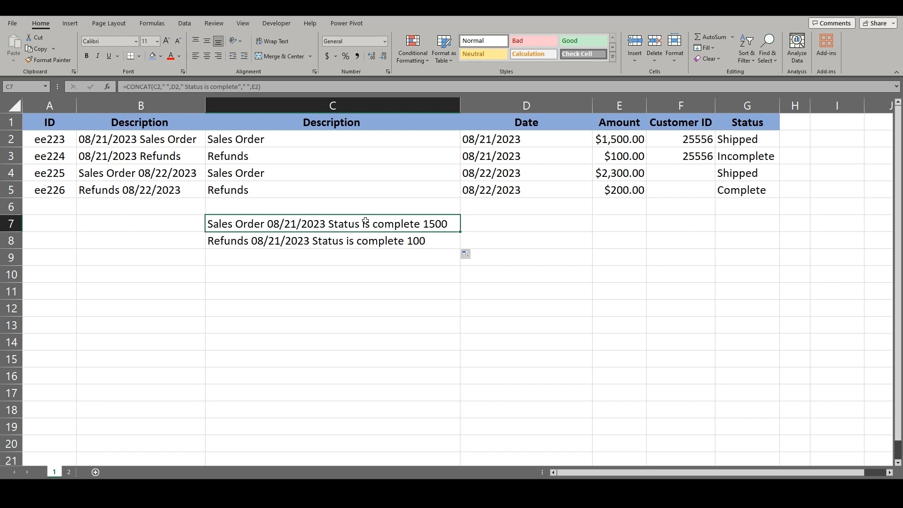
pyautogui.moveTo(348, 220)
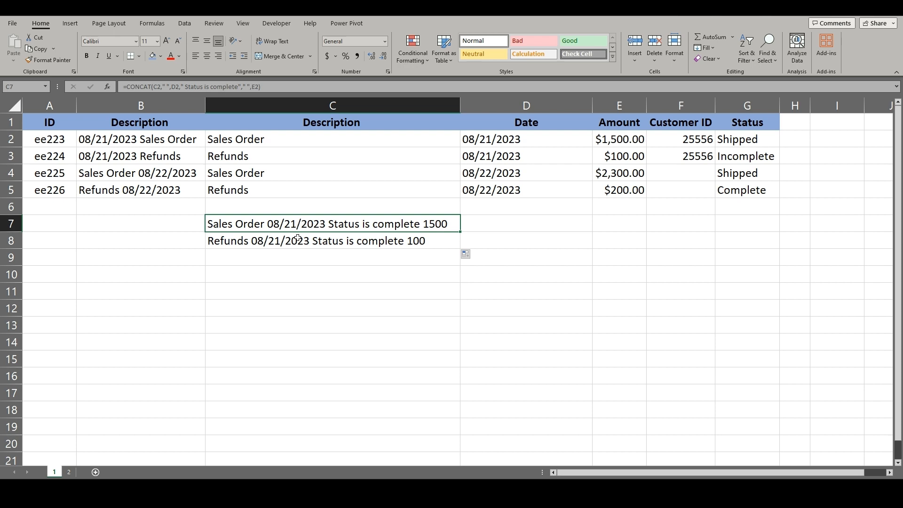
pyautogui.click(321, 273)
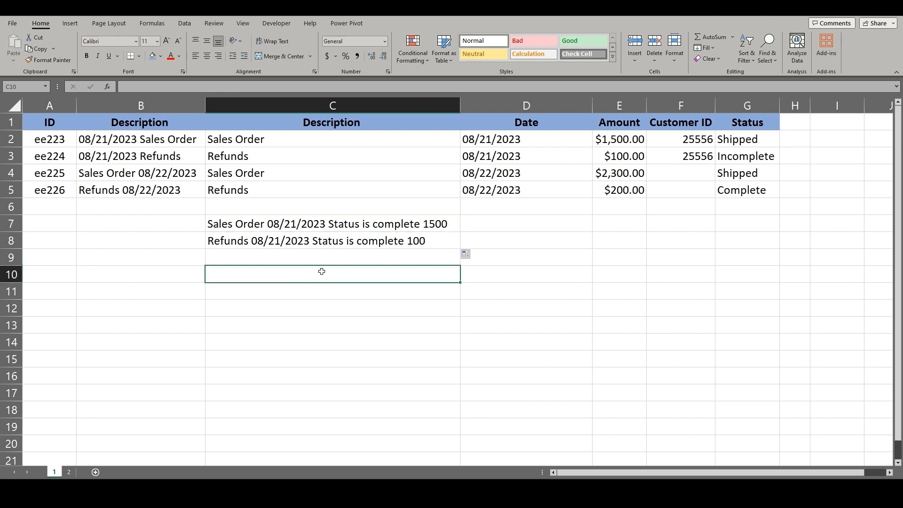
# Enter =TEXTJOIN(" ",TRUE,A5:G5) in C10, joining row 5 with spaces and skipping blanks.
pyautogui.write('=text')
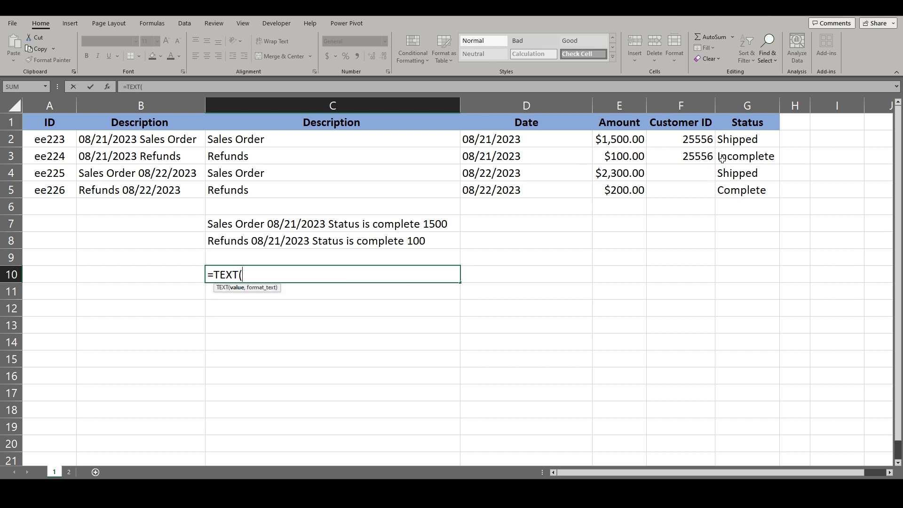
pyautogui.moveTo(268, 289)
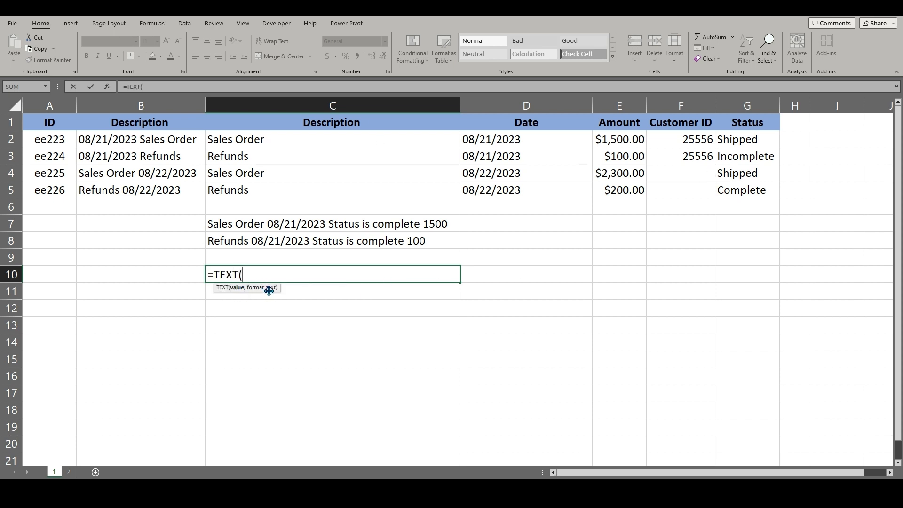
pyautogui.press('Backspace')
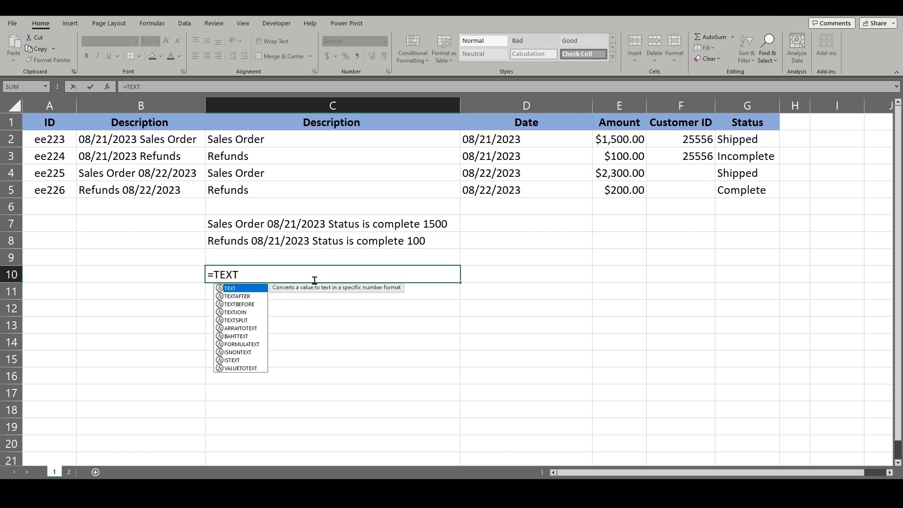
pyautogui.write('joi')
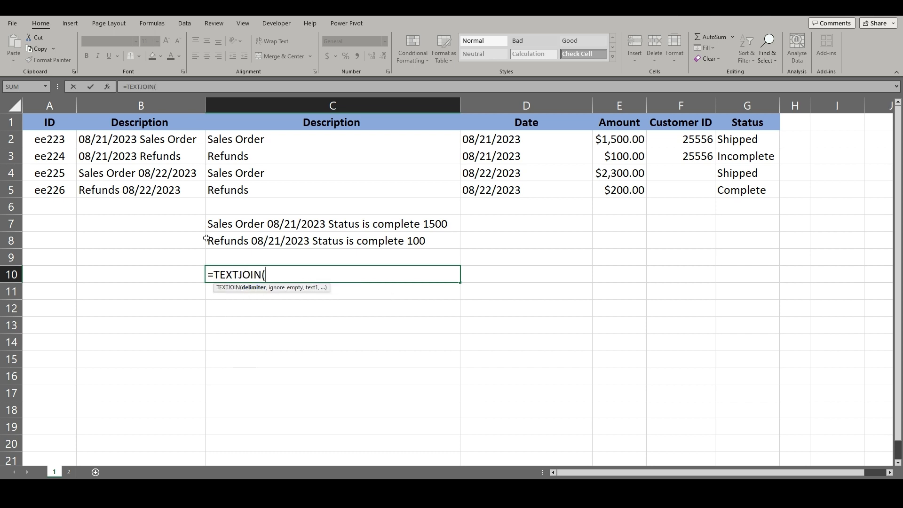
pyautogui.write('"')
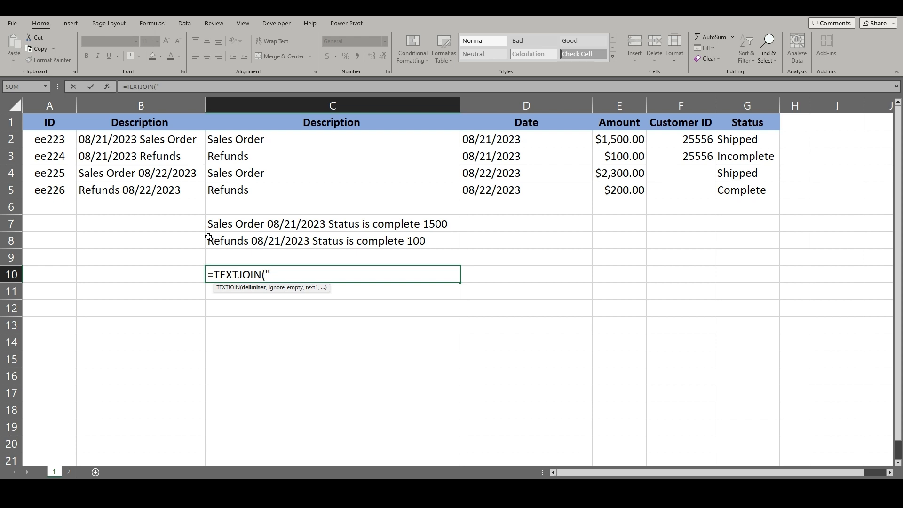
pyautogui.write('" ",')
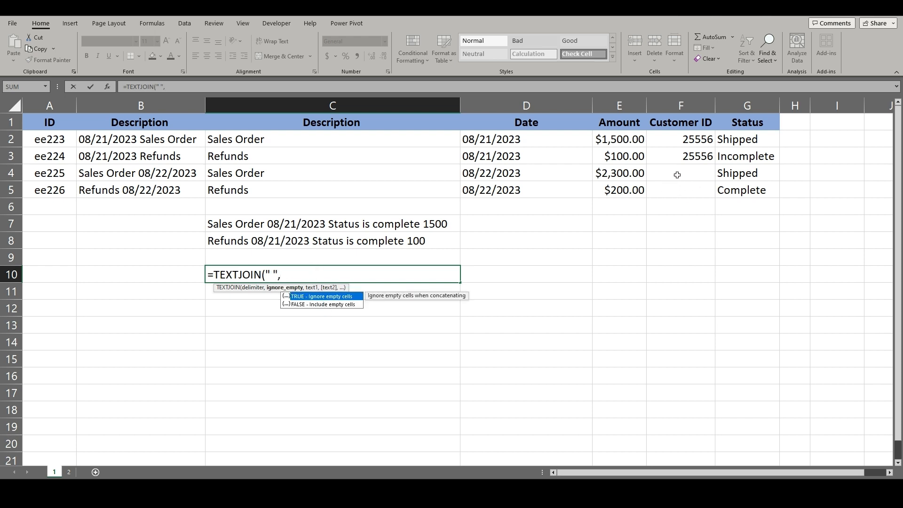
pyautogui.moveTo(338, 310)
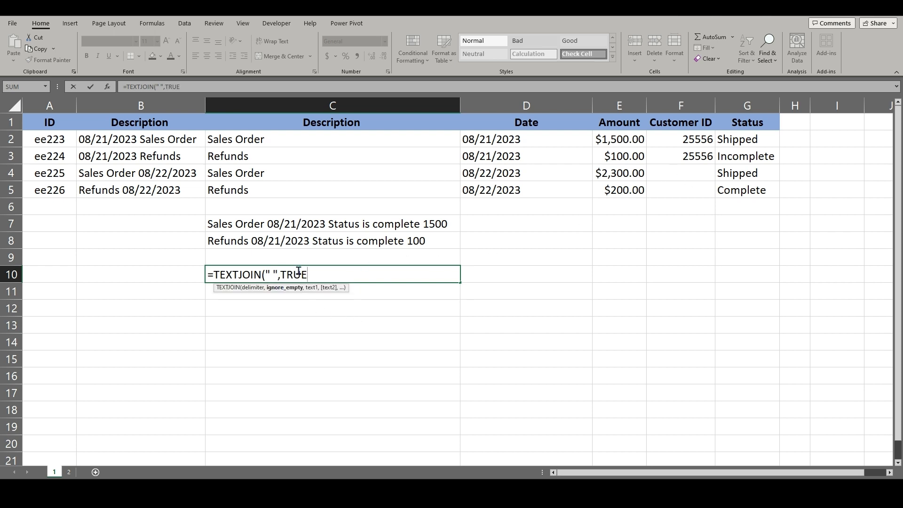
pyautogui.write(',')
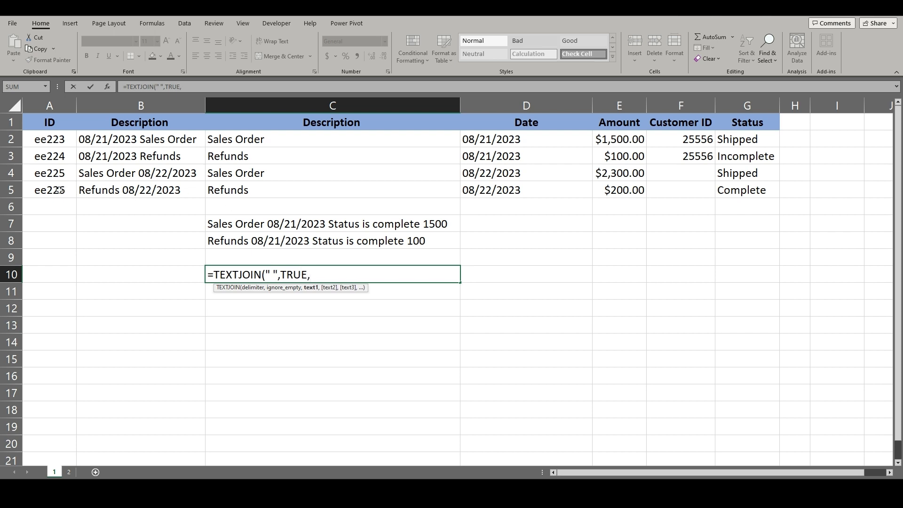
pyautogui.moveTo(50, 190); pyautogui.dragTo(746, 190)
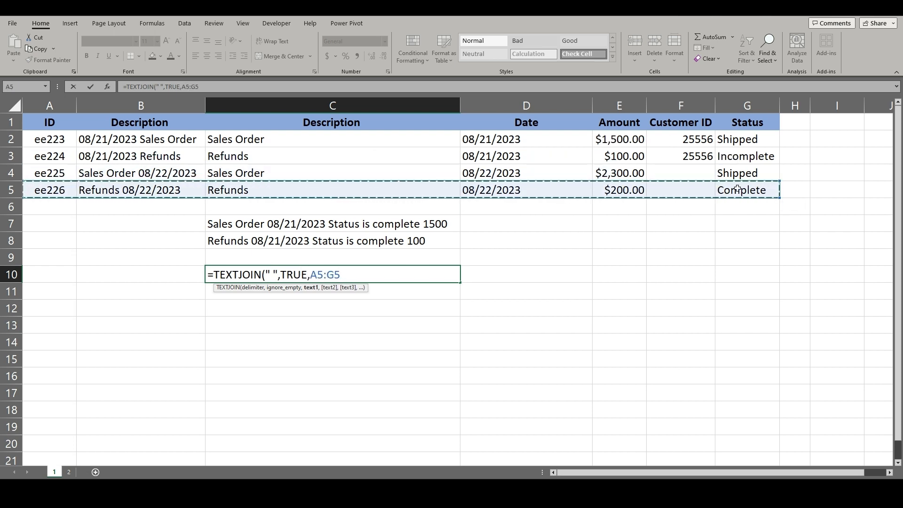
pyautogui.press('Return')
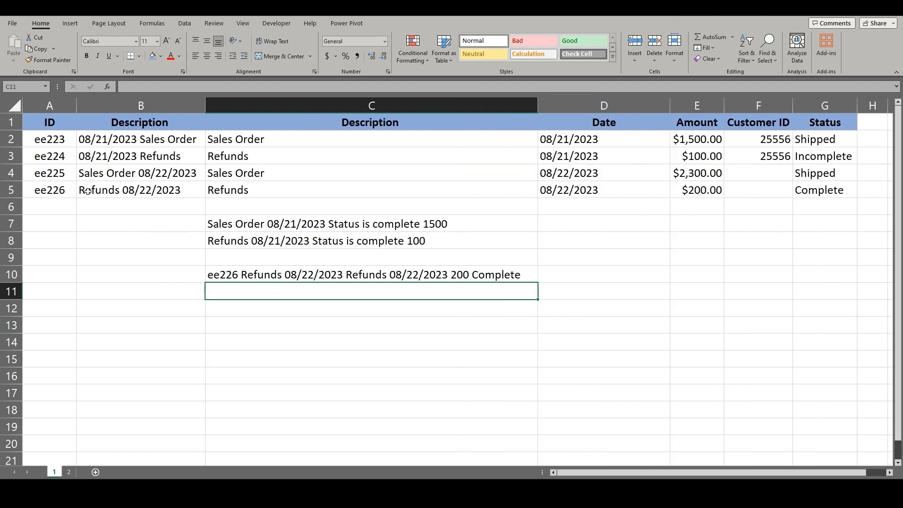
pyautogui.moveTo(698, 194)
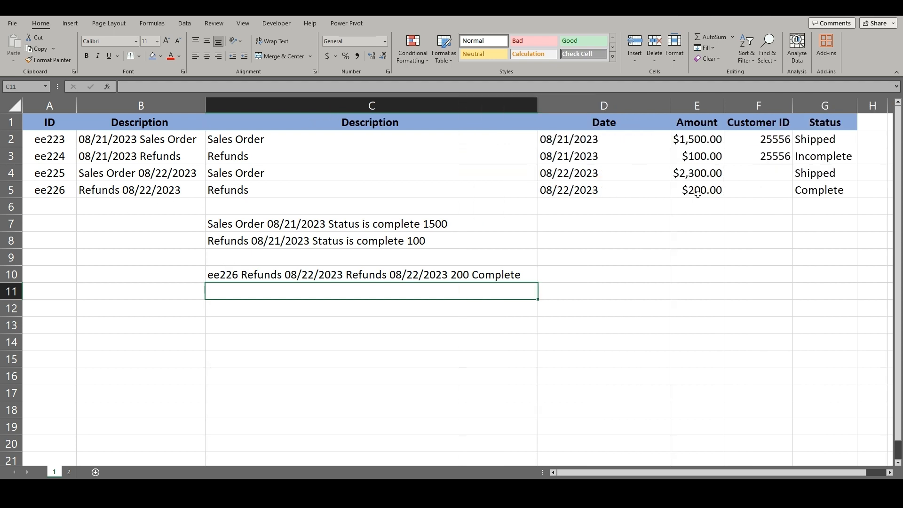
pyautogui.click(370, 273)
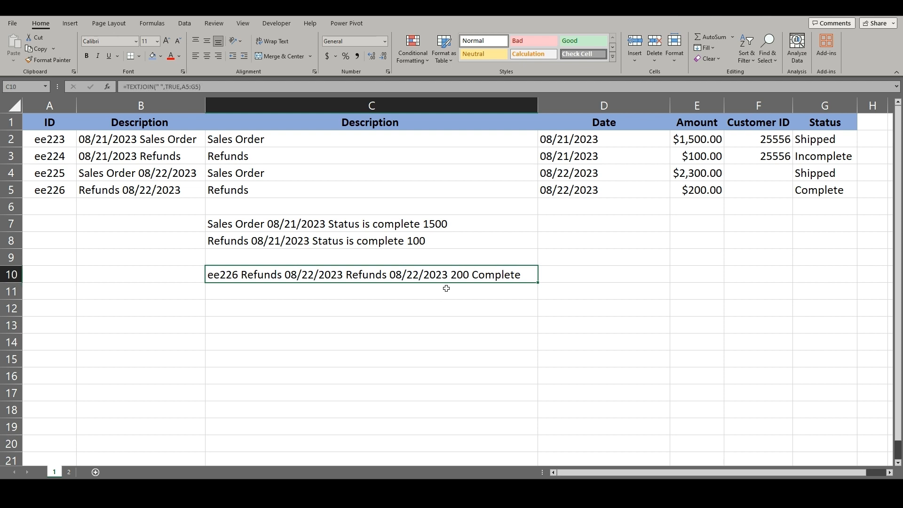
pyautogui.moveTo(440, 293)
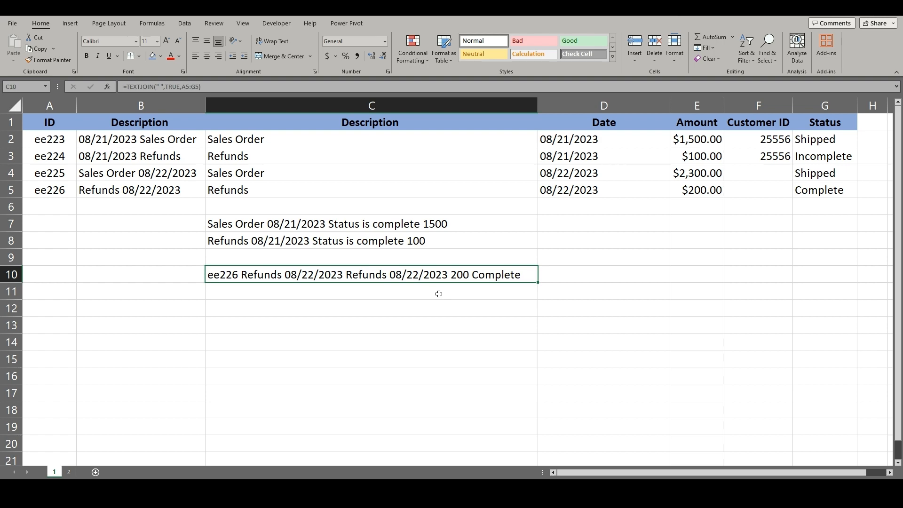
pyautogui.moveTo(433, 295)
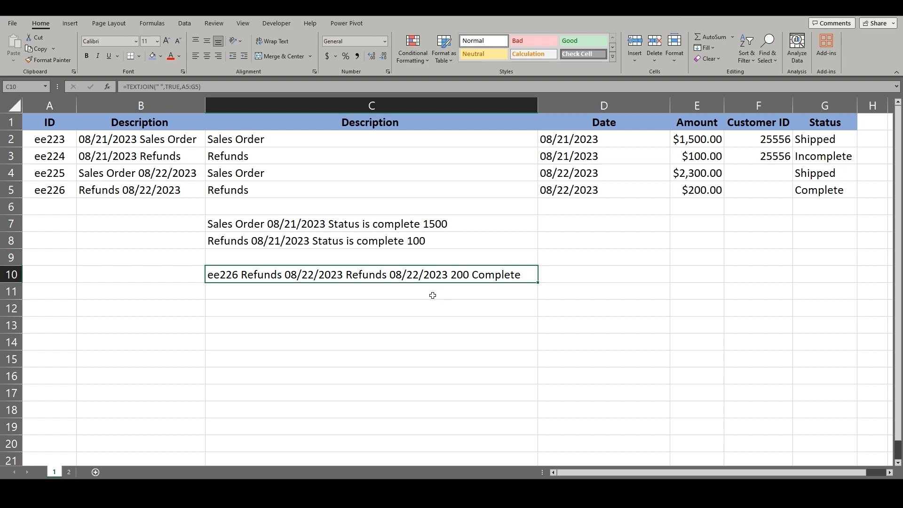